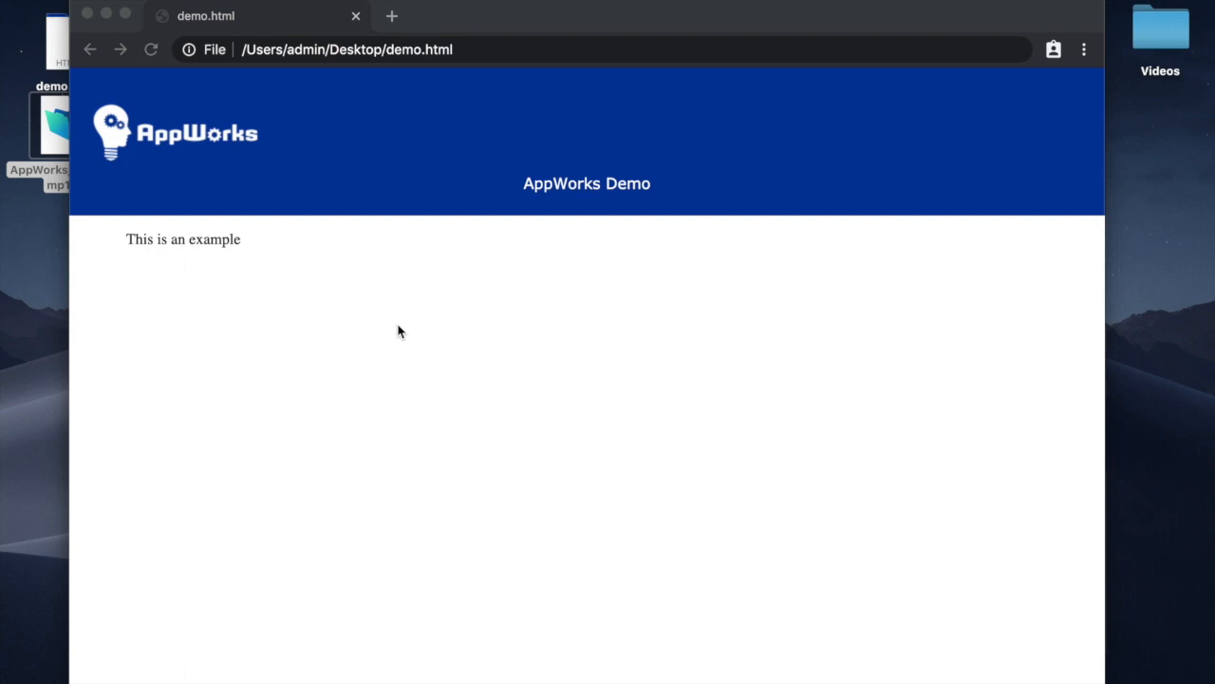
{"action": "mouse_move", "coordinate": [463, 334]}
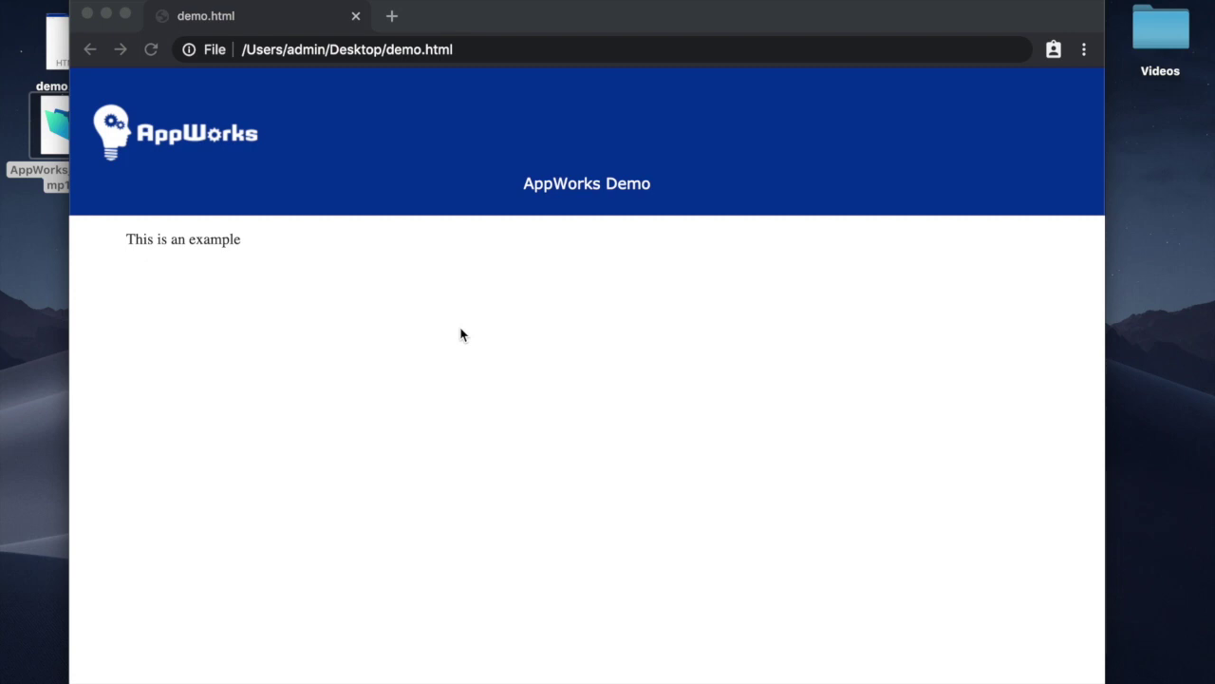
{"action": "mouse_move", "coordinate": [384, 245]}
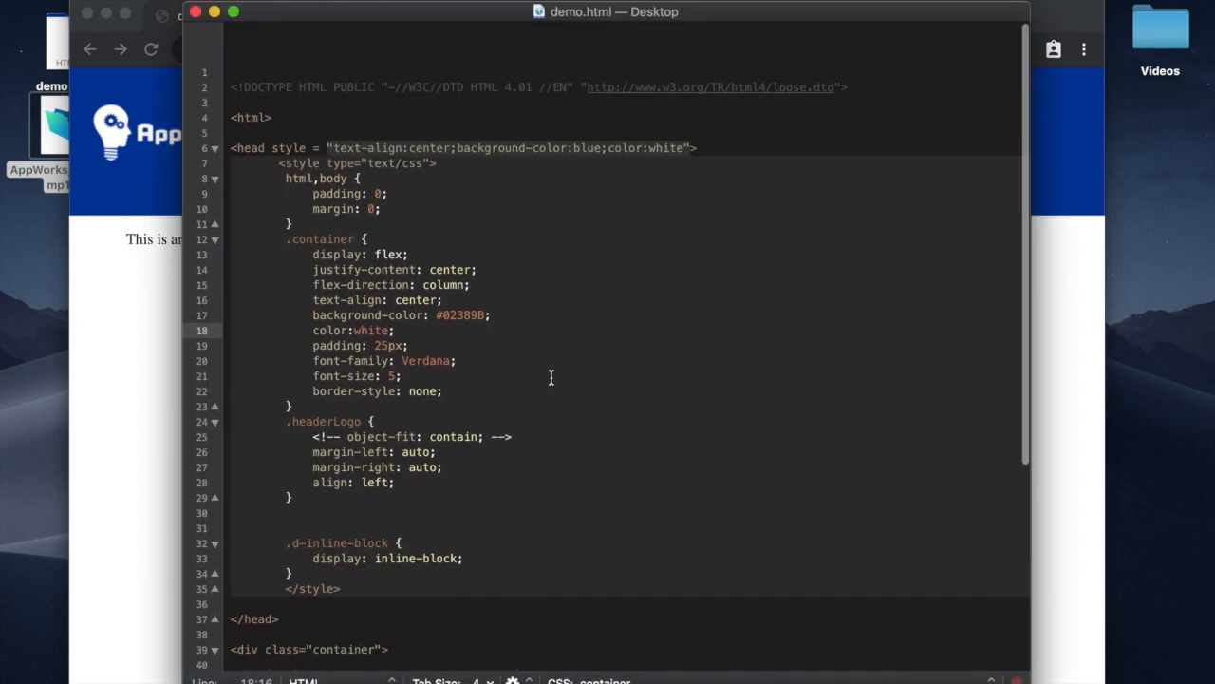
Scroll demo.html down to the header container and the 'This is an example' paragraph
{"action": "scroll", "scroll_direction": "down", "scroll_amount": 3}
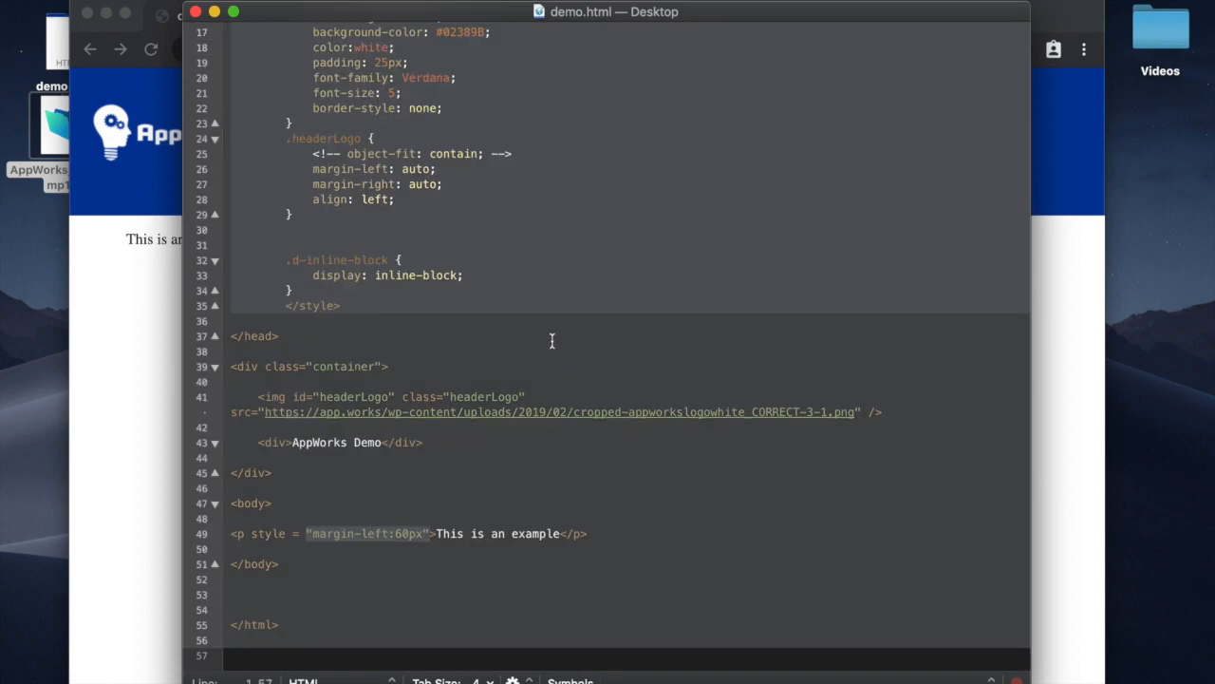
{"action": "mouse_move", "coordinate": [528, 674]}
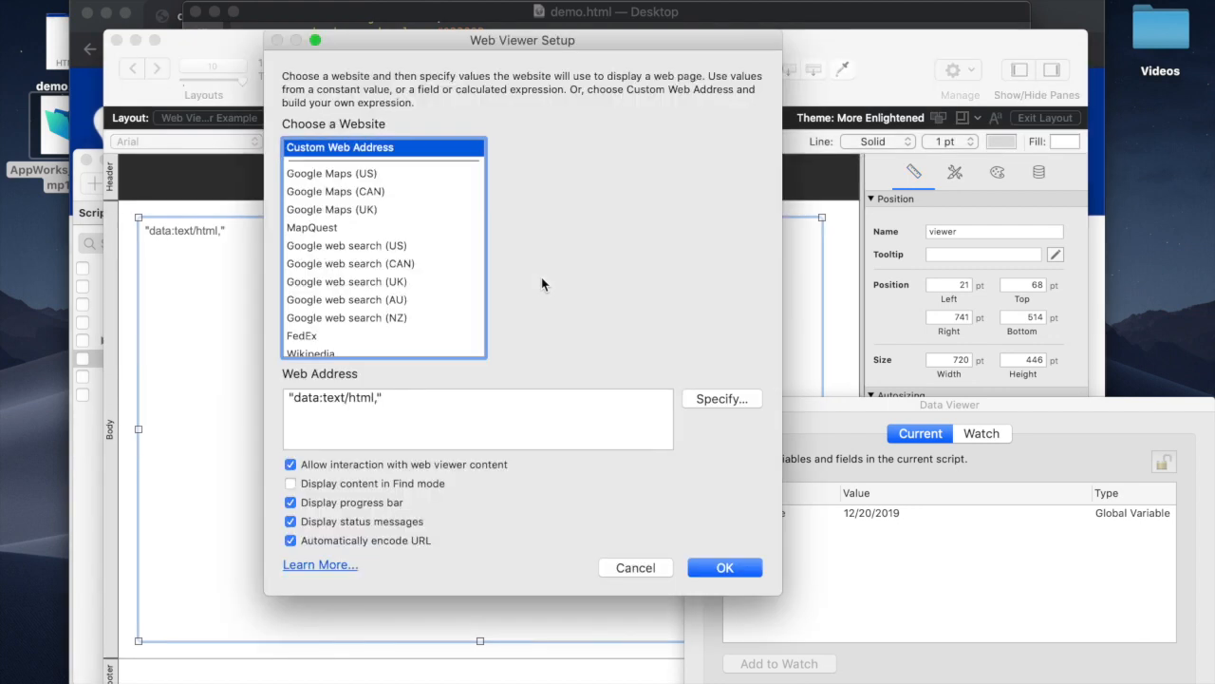
{"action": "left_click", "coordinate": [722, 399]}
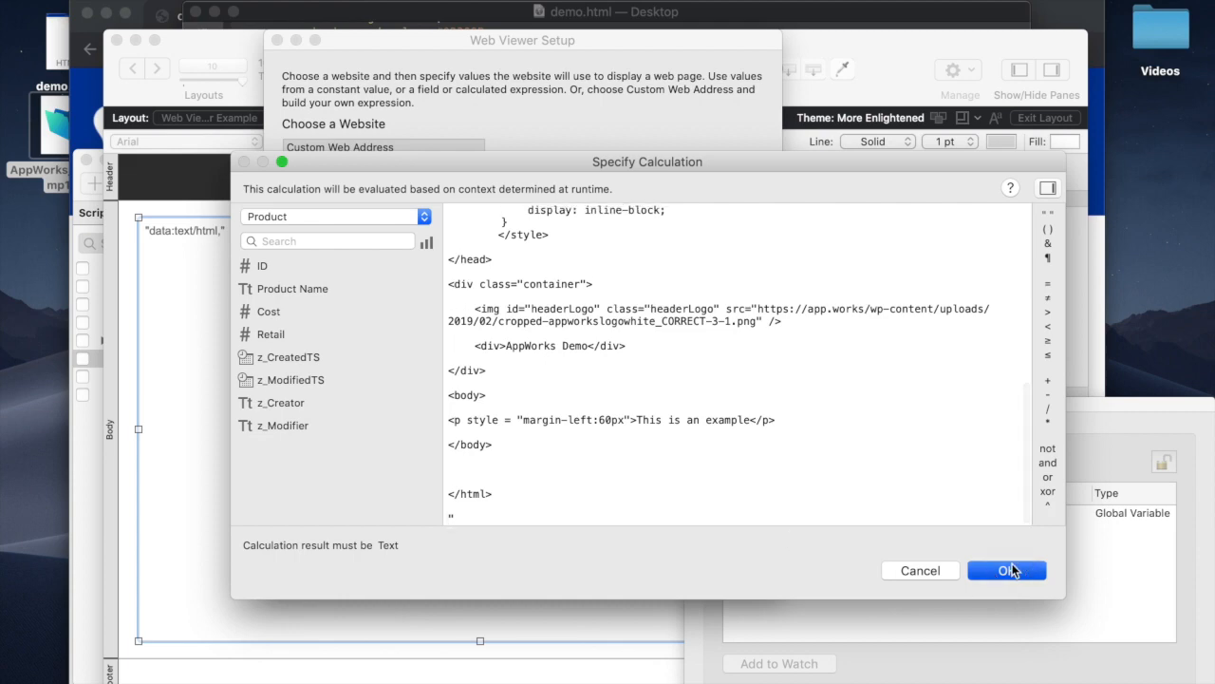
{"action": "left_click", "coordinate": [1006, 570]}
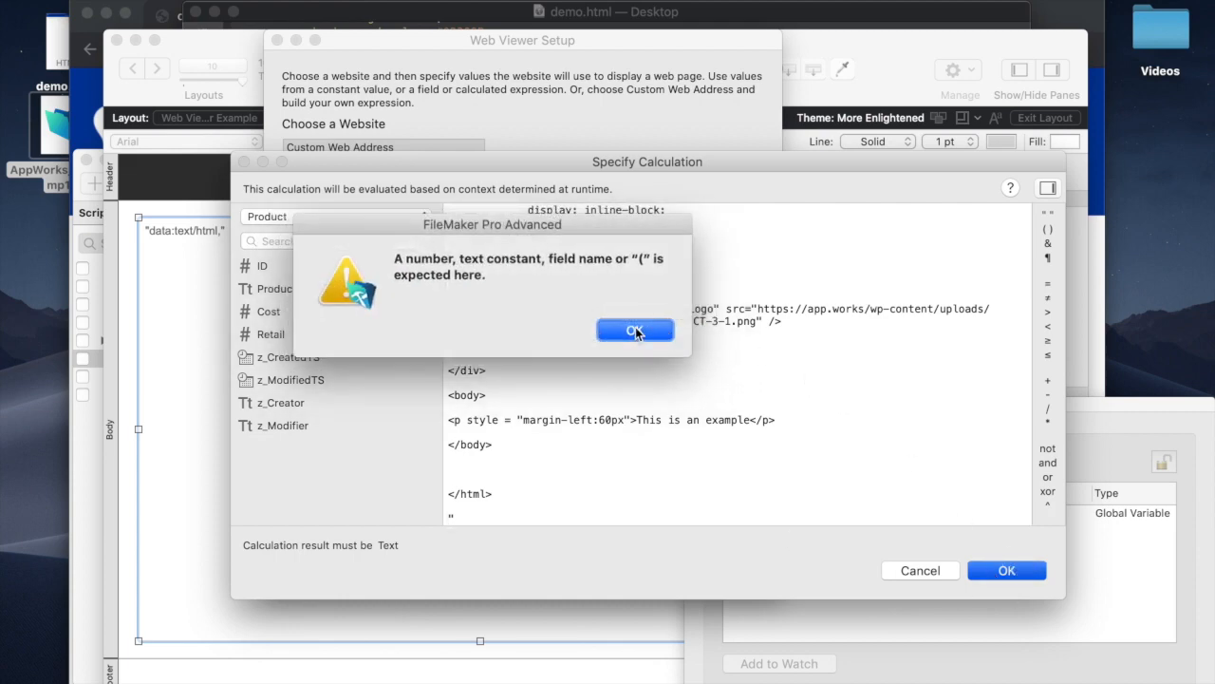
{"action": "left_click", "coordinate": [634, 330]}
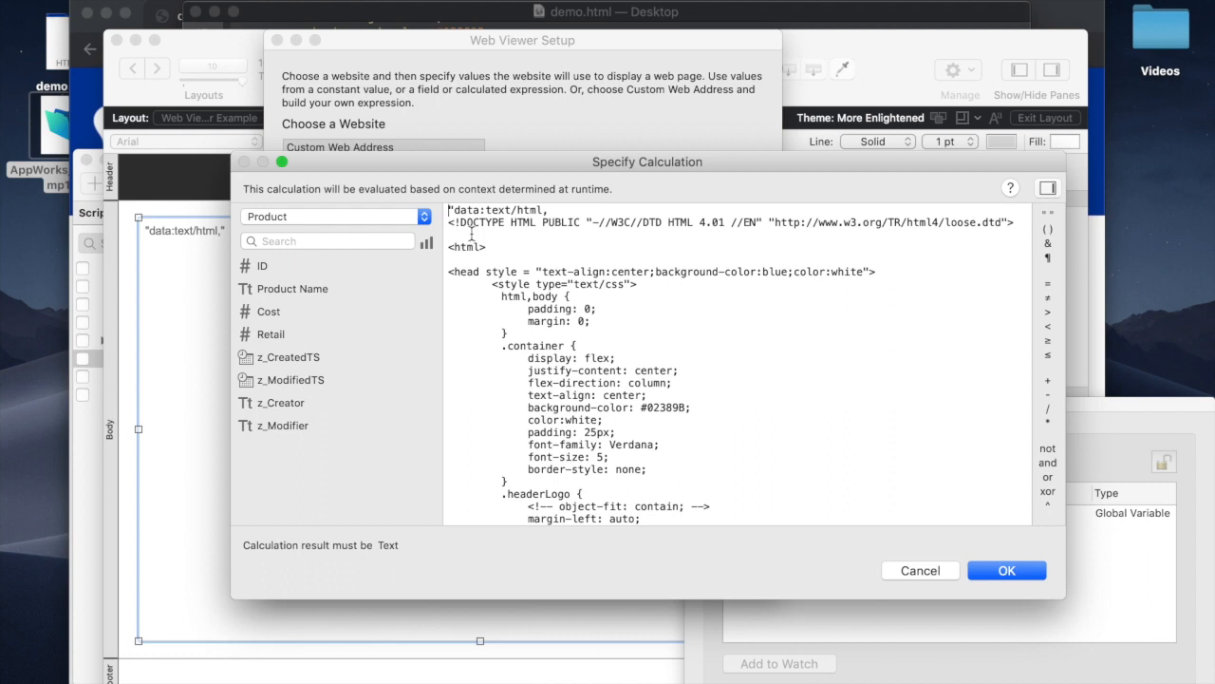
{"action": "double_click", "coordinate": [588, 223]}
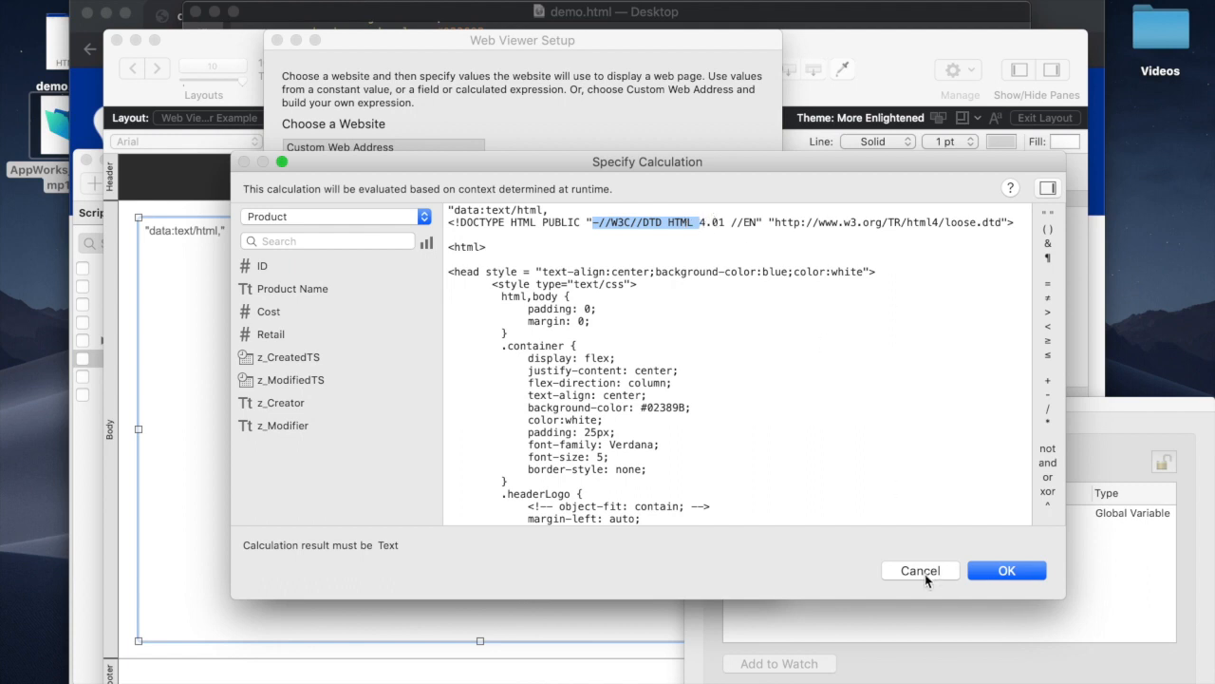
{"action": "left_click", "coordinate": [919, 570]}
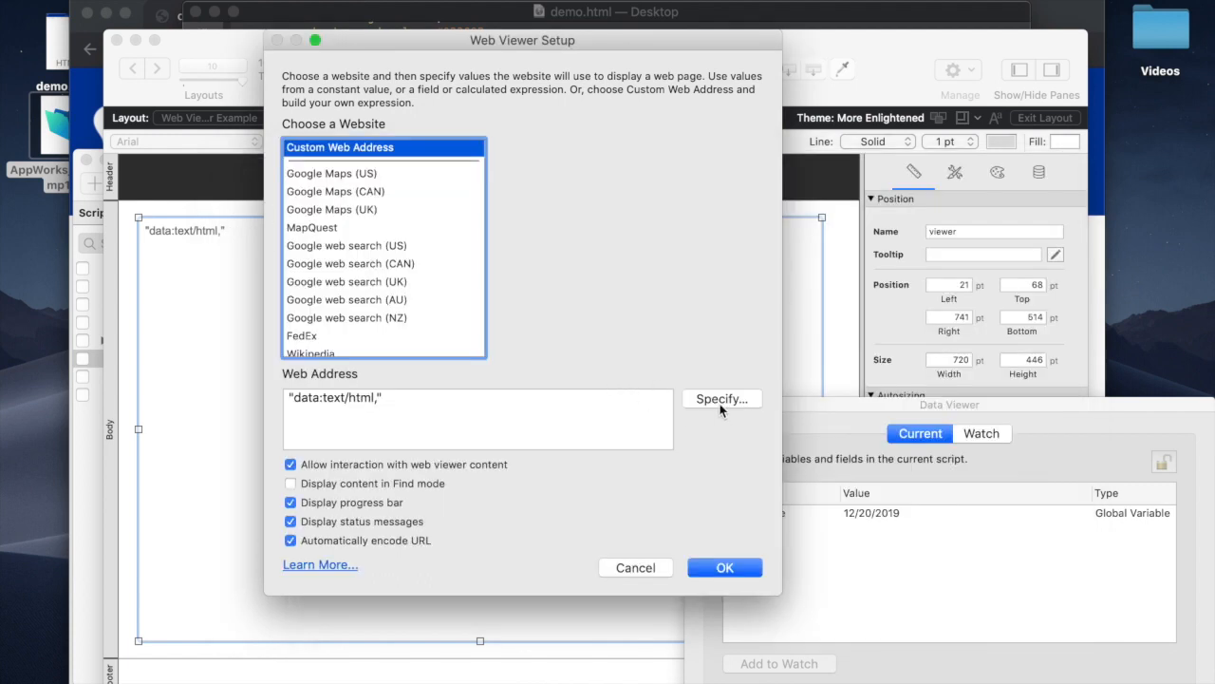
Change the web address calculation to "data:text/html," & $$webViewer and accept it
{"action": "left_click", "coordinate": [722, 399]}
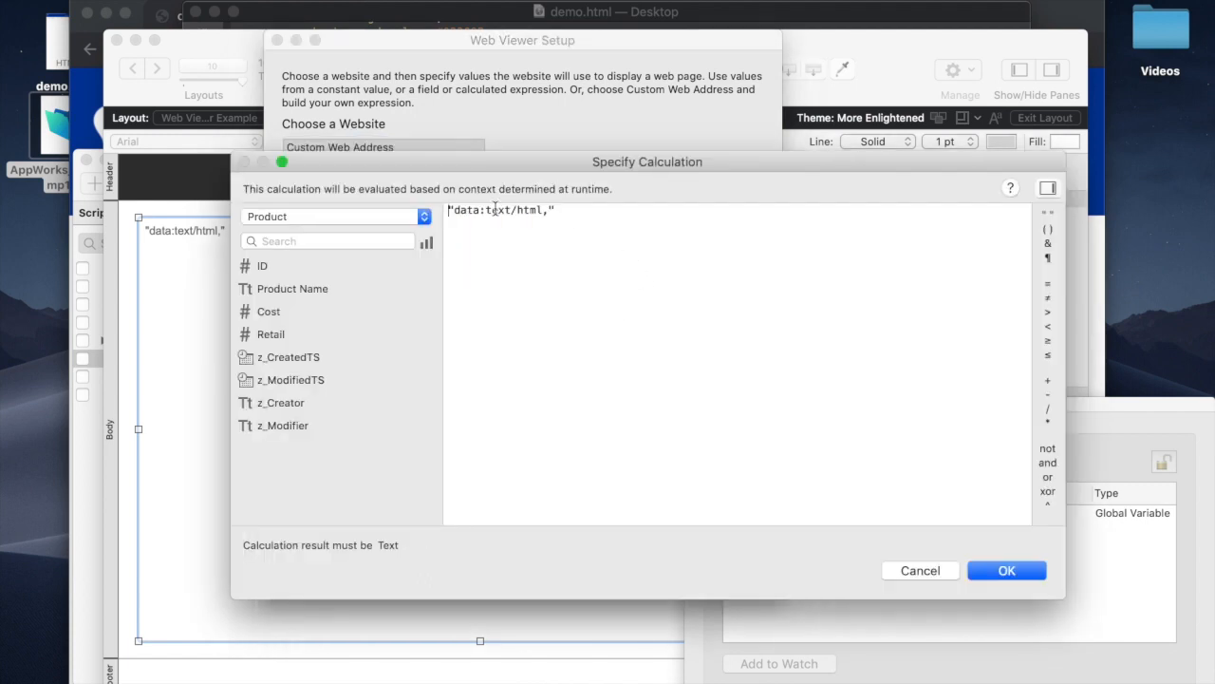
{"action": "type", "text": "&"}
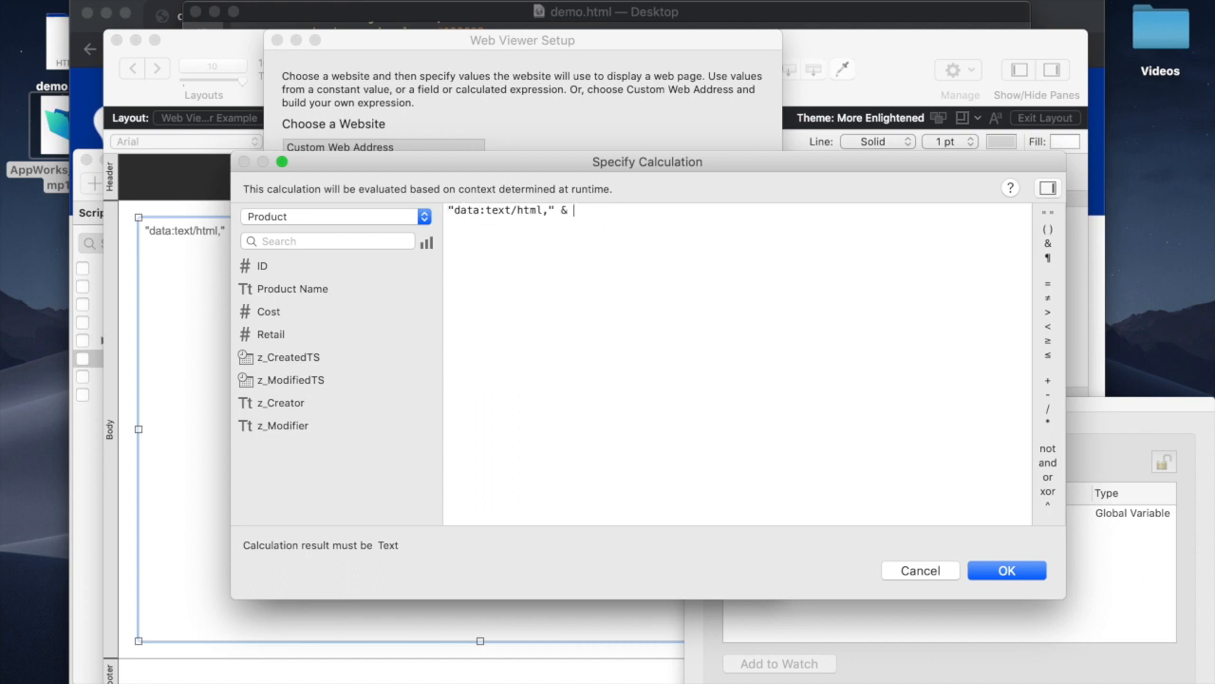
{"action": "type", "text": "$$web"}
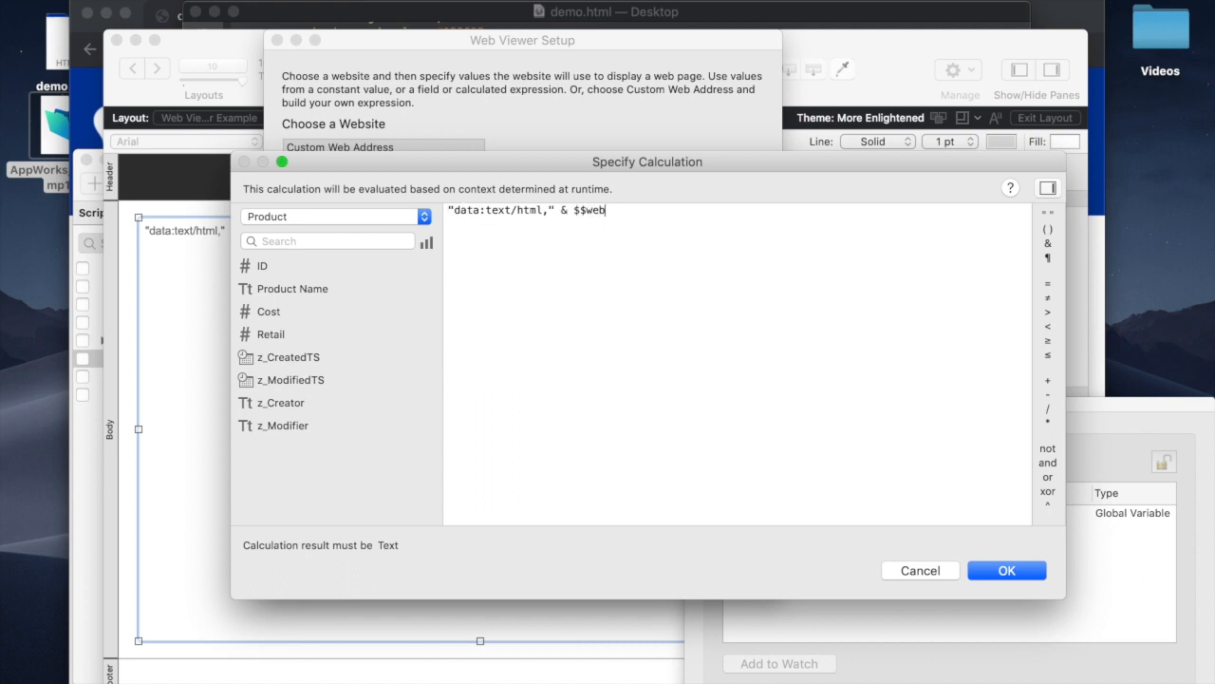
{"action": "type", "text": "V"}
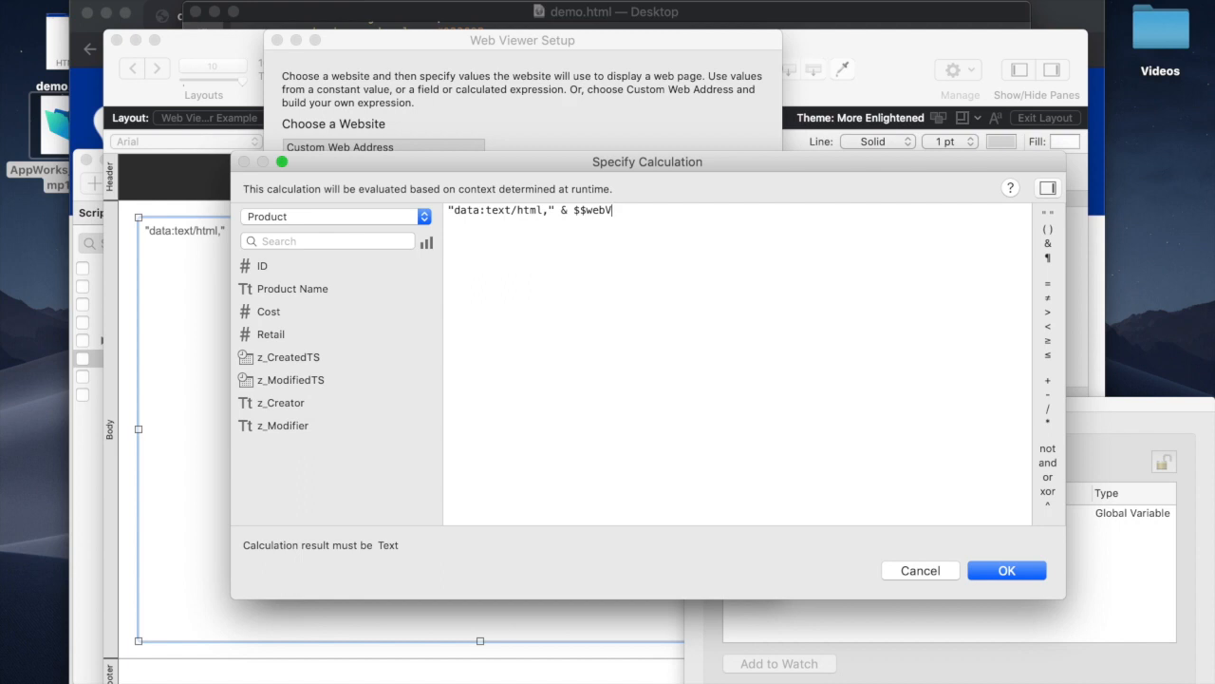
{"action": "type", "text": "iewer"}
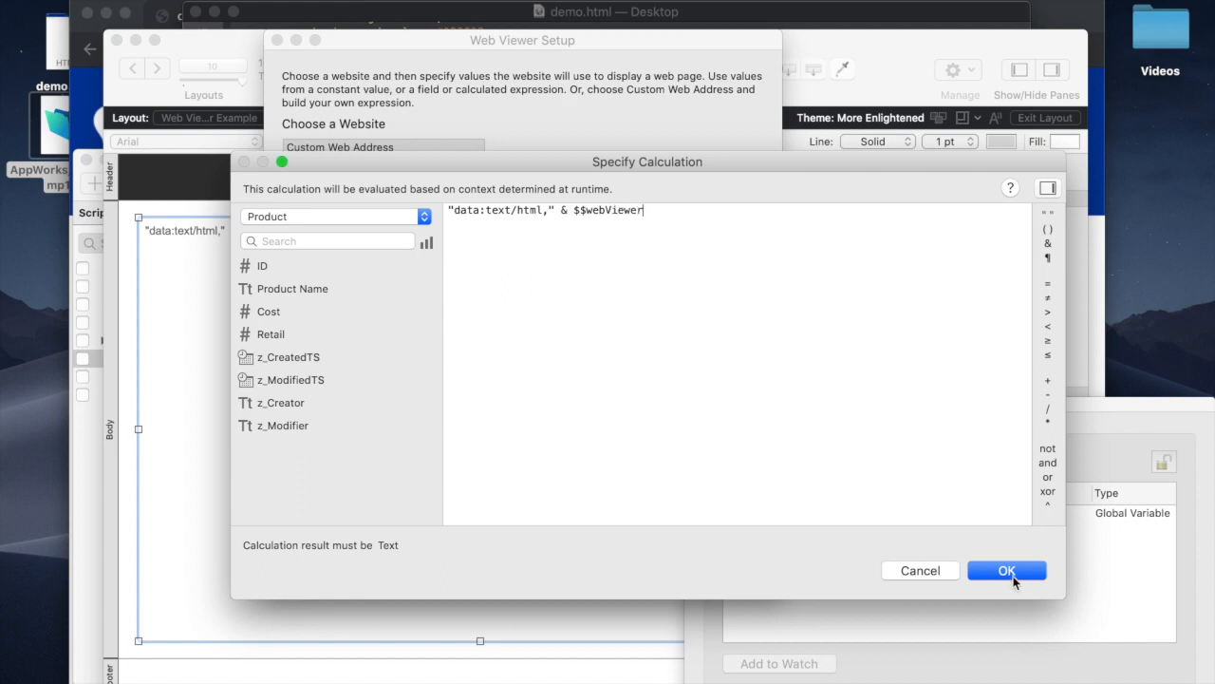
{"action": "left_click", "coordinate": [1007, 569]}
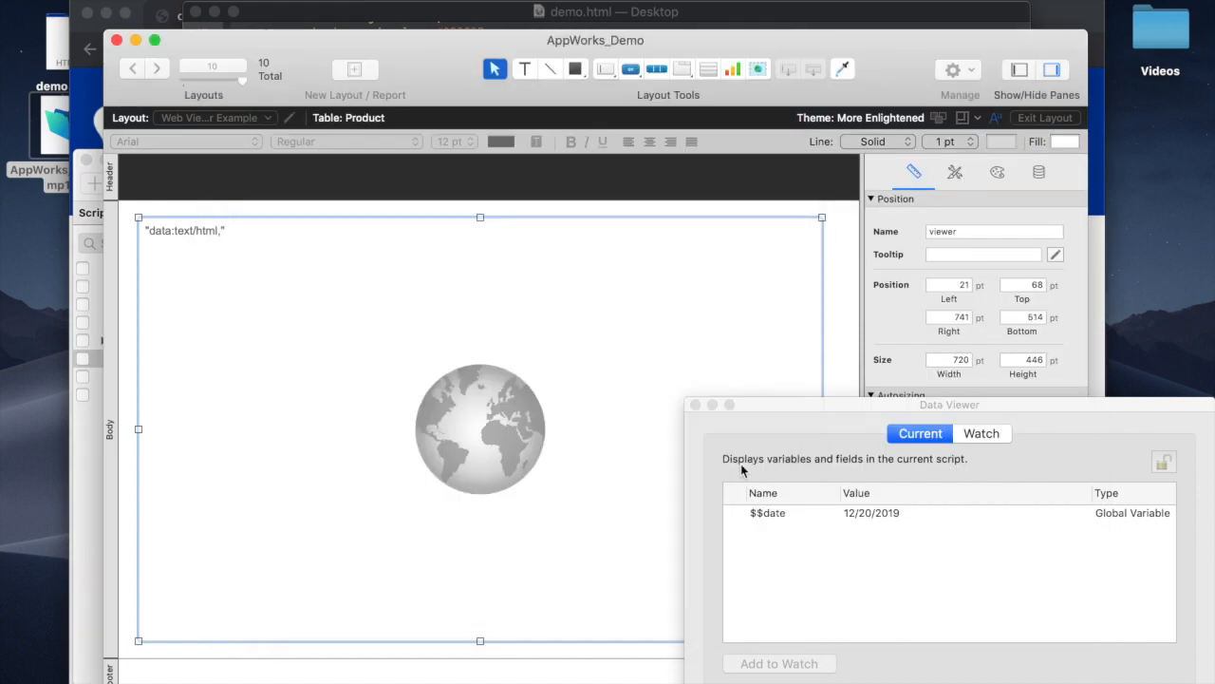
Exit the layout and select the Refresh Web Viewer script in the Script Workspace
{"action": "left_click", "coordinate": [1045, 117]}
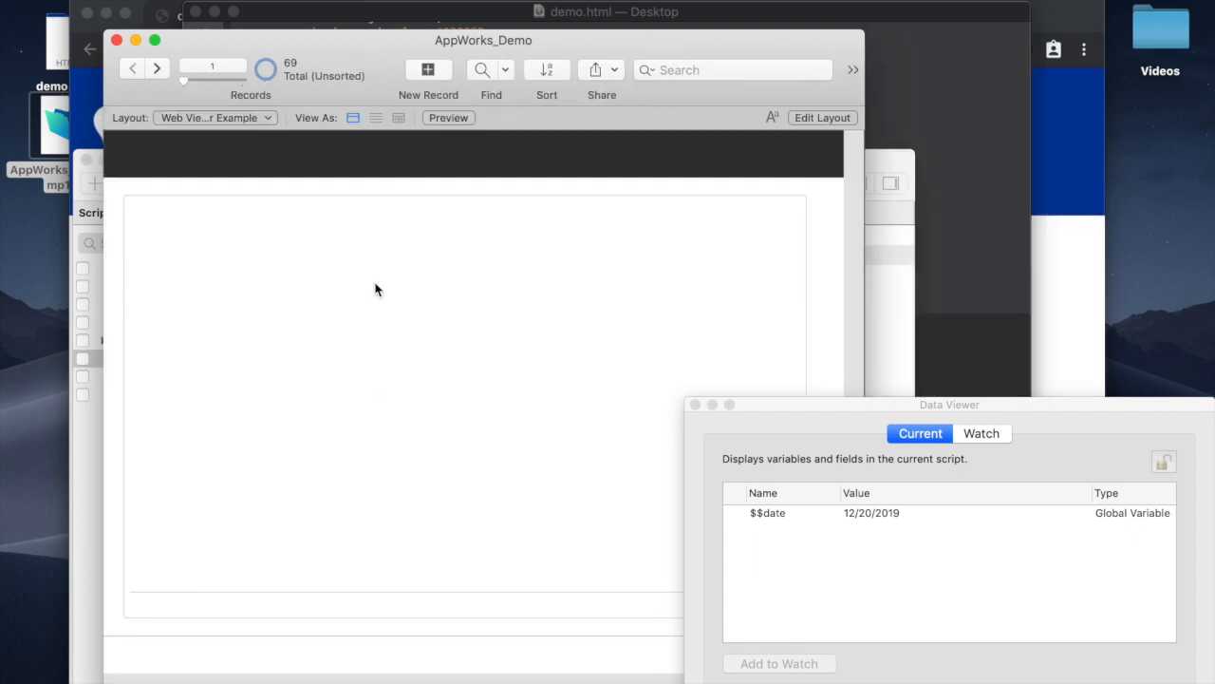
{"action": "mouse_move", "coordinate": [202, 463]}
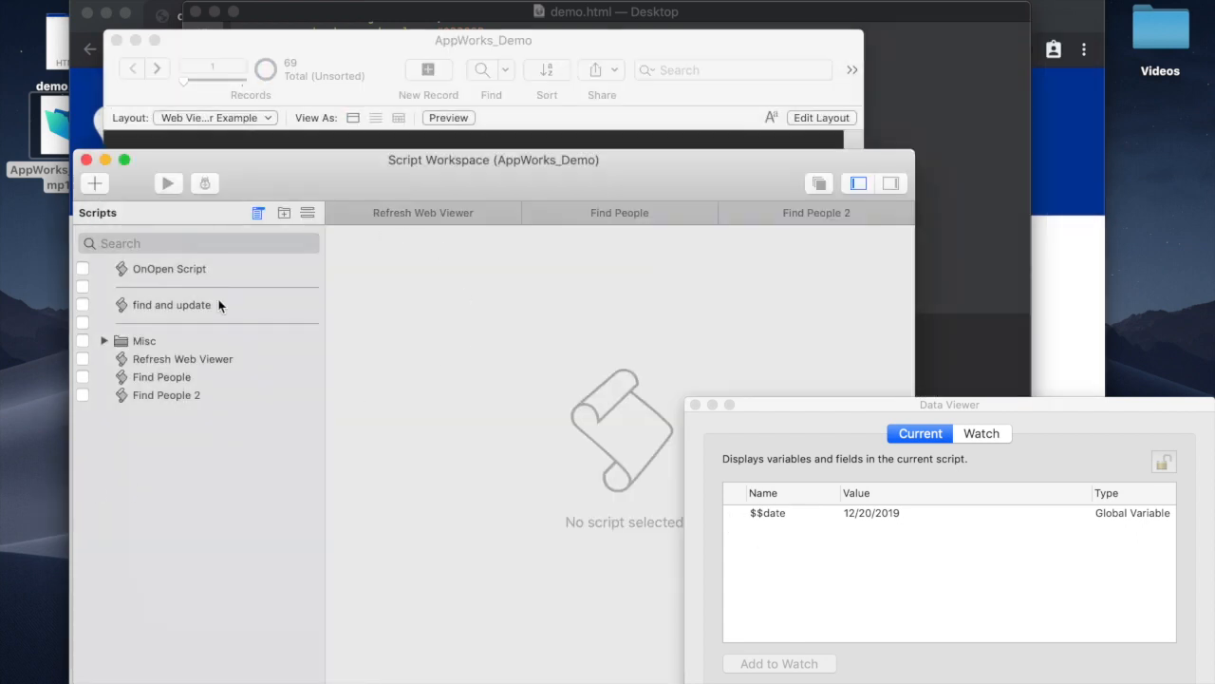
{"action": "left_click", "coordinate": [183, 359]}
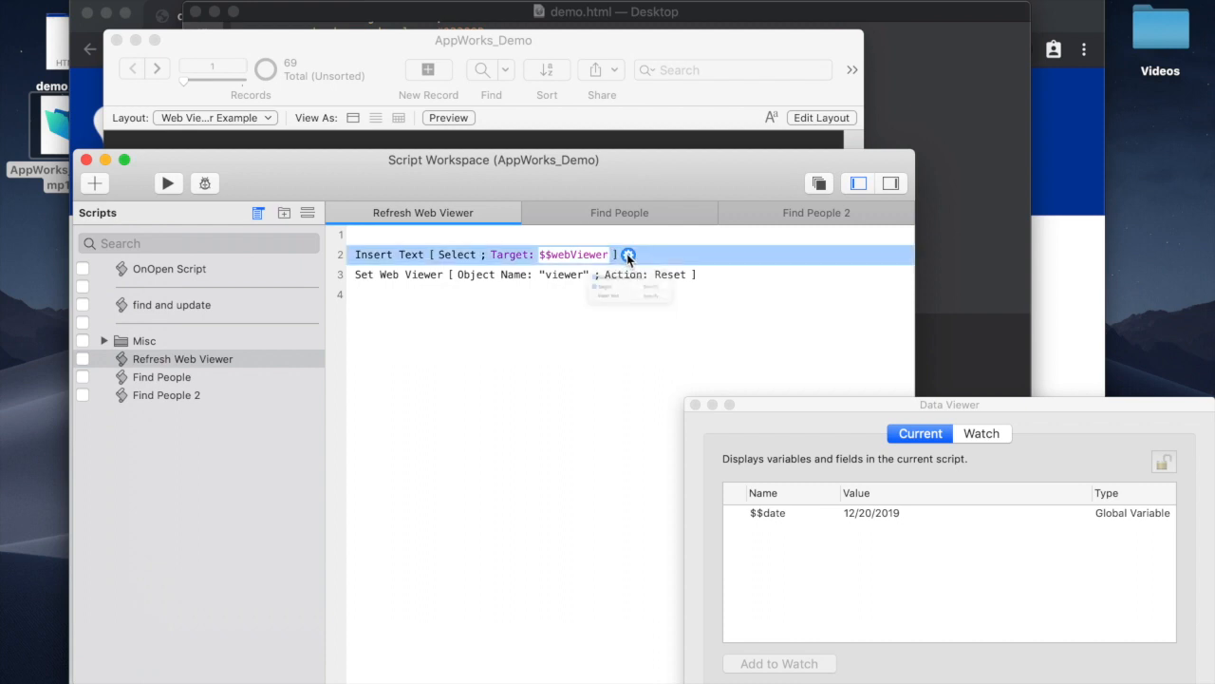
Target the Insert Text step at $$webViewer and accept the pasted demo HTML as its text
{"action": "left_click", "coordinate": [629, 254]}
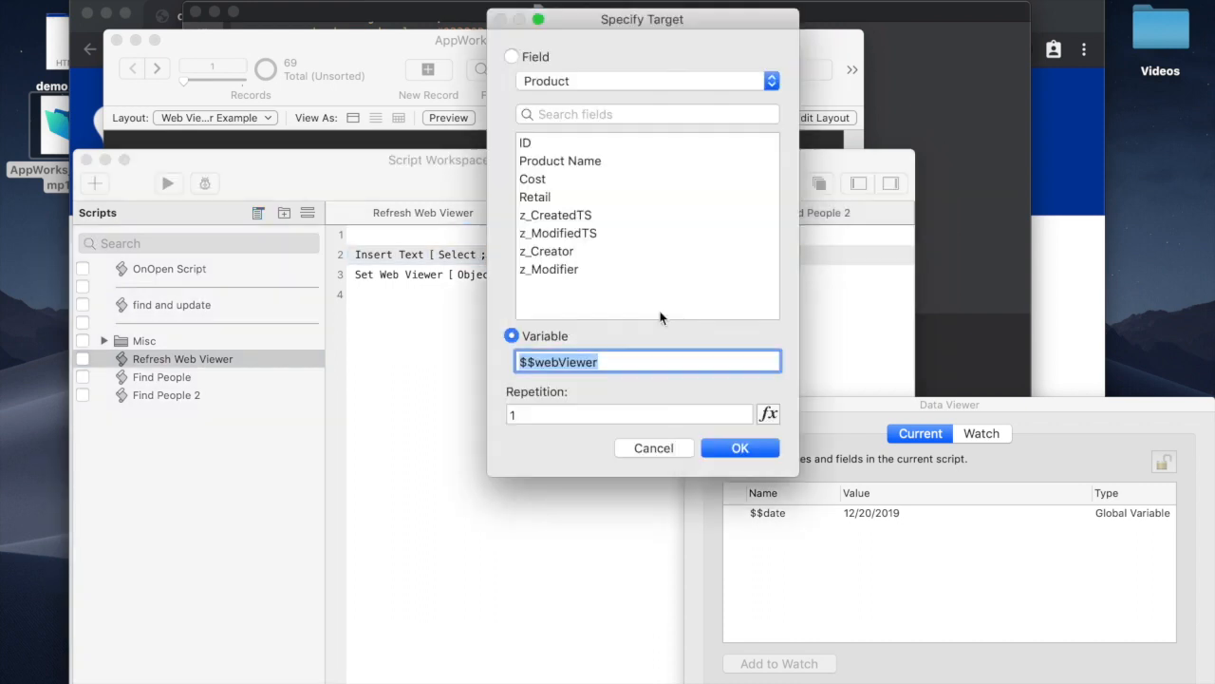
{"action": "left_click", "coordinate": [654, 448]}
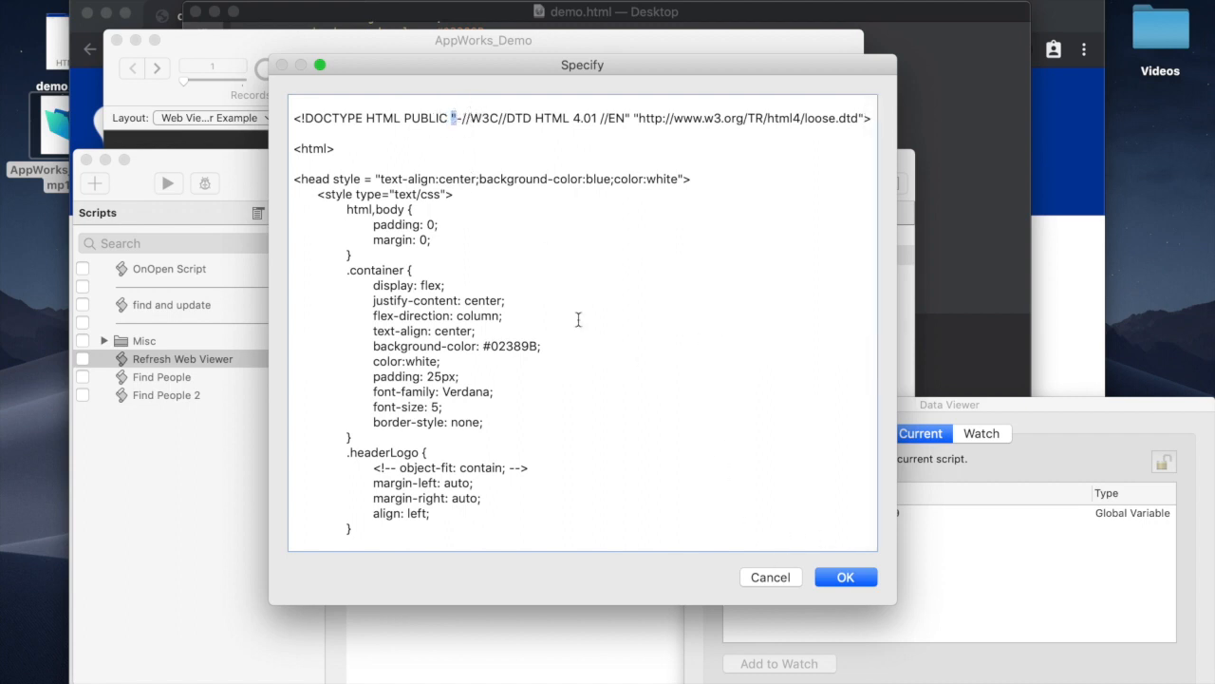
{"action": "left_click", "coordinate": [845, 577]}
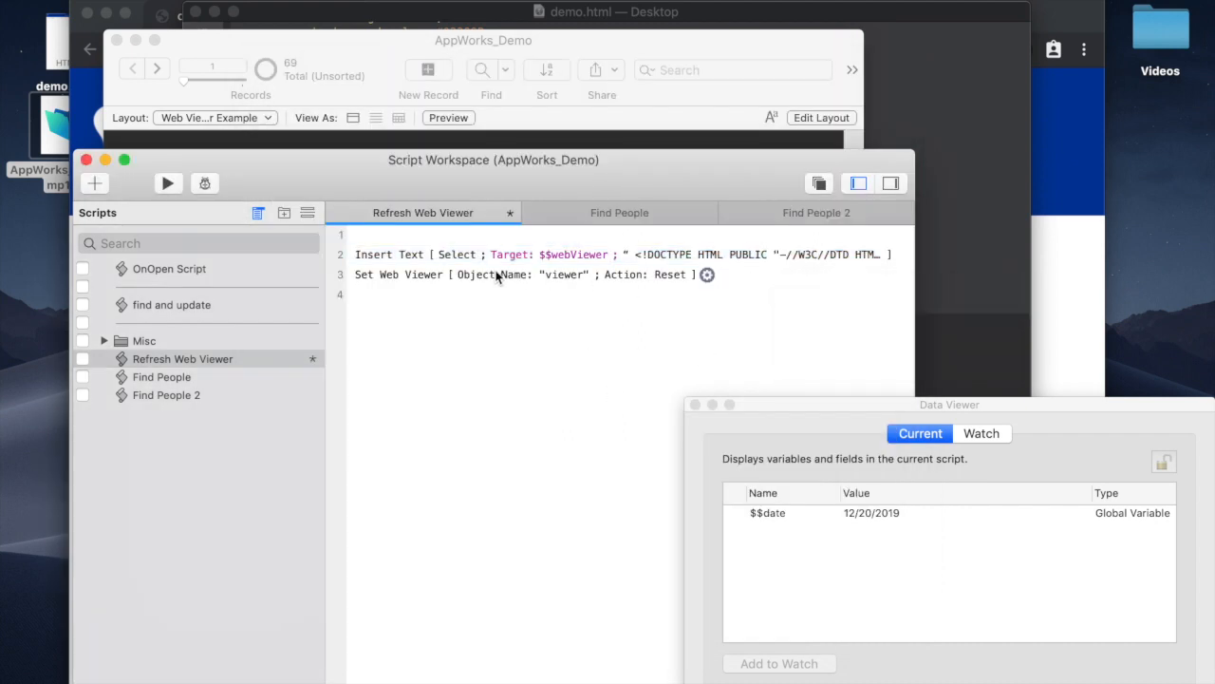
{"action": "mouse_move", "coordinate": [550, 281]}
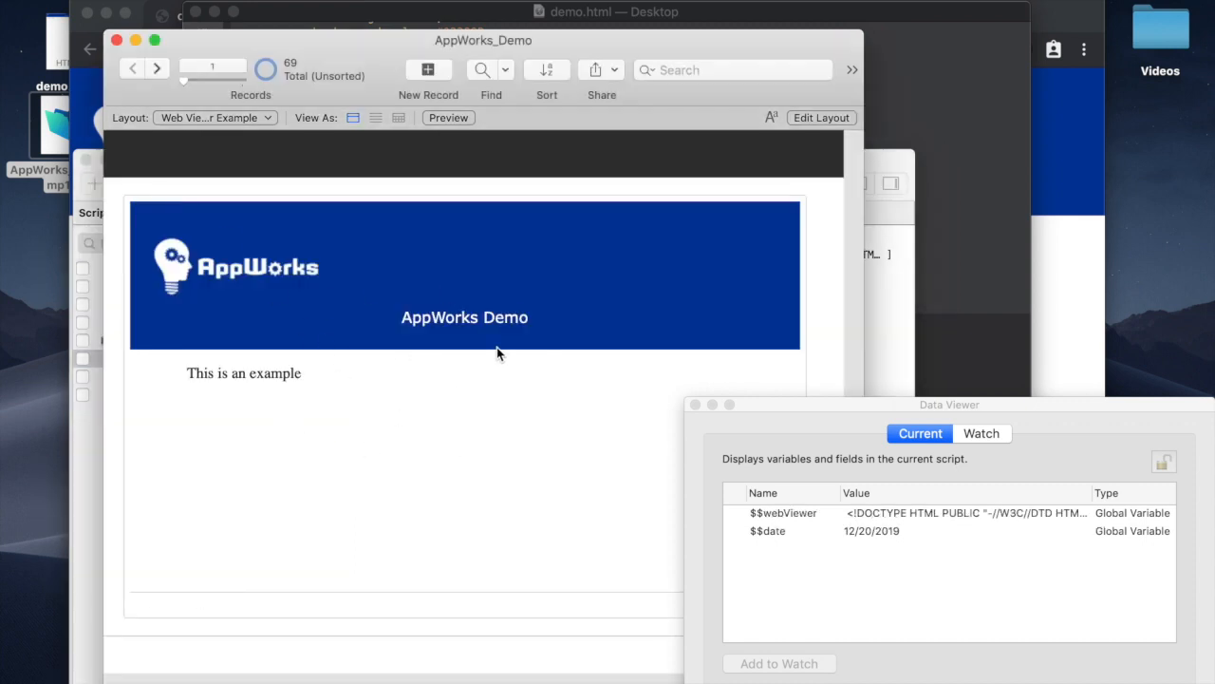
{"action": "mouse_move", "coordinate": [907, 163]}
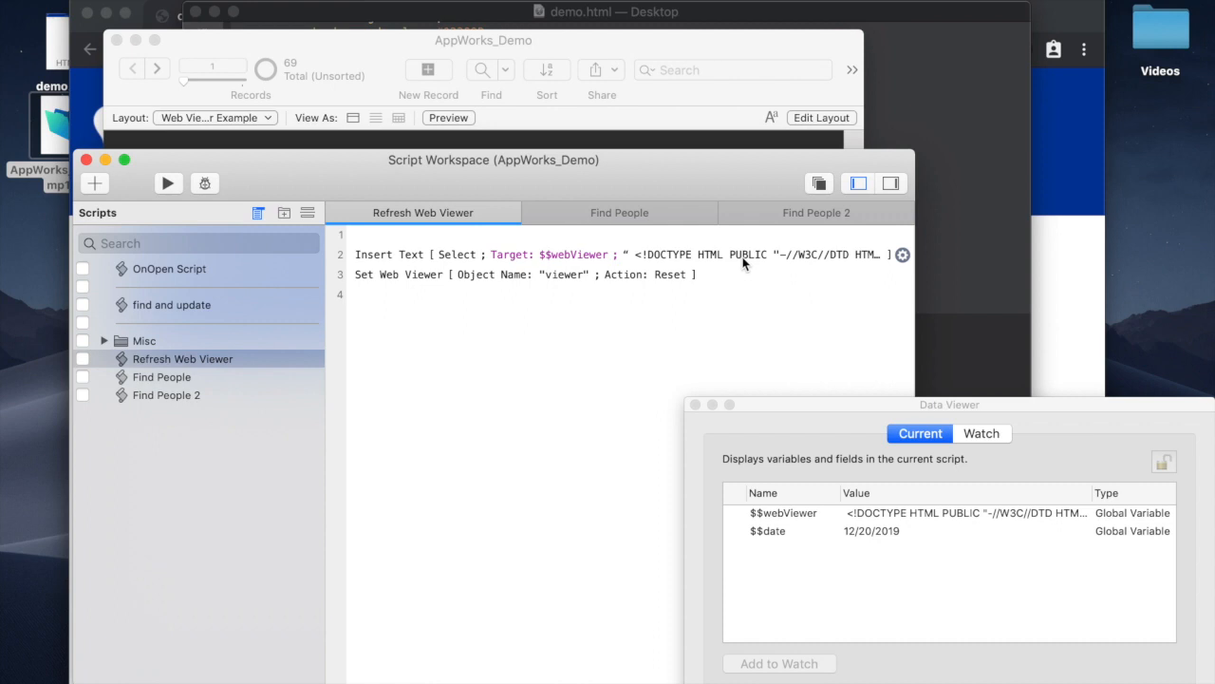
Edit the Insert Text HTML so the paragraph reads 'This is an example <placeholder>'
{"action": "left_click", "coordinate": [904, 254]}
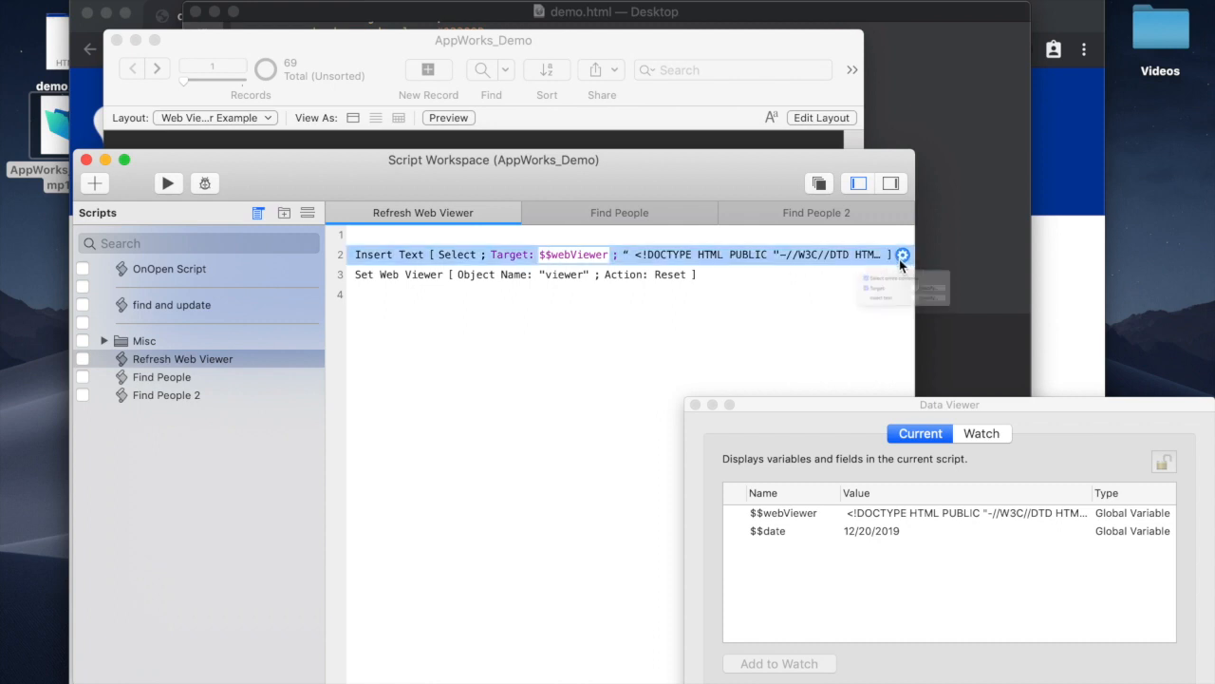
{"action": "left_click", "coordinate": [904, 254]}
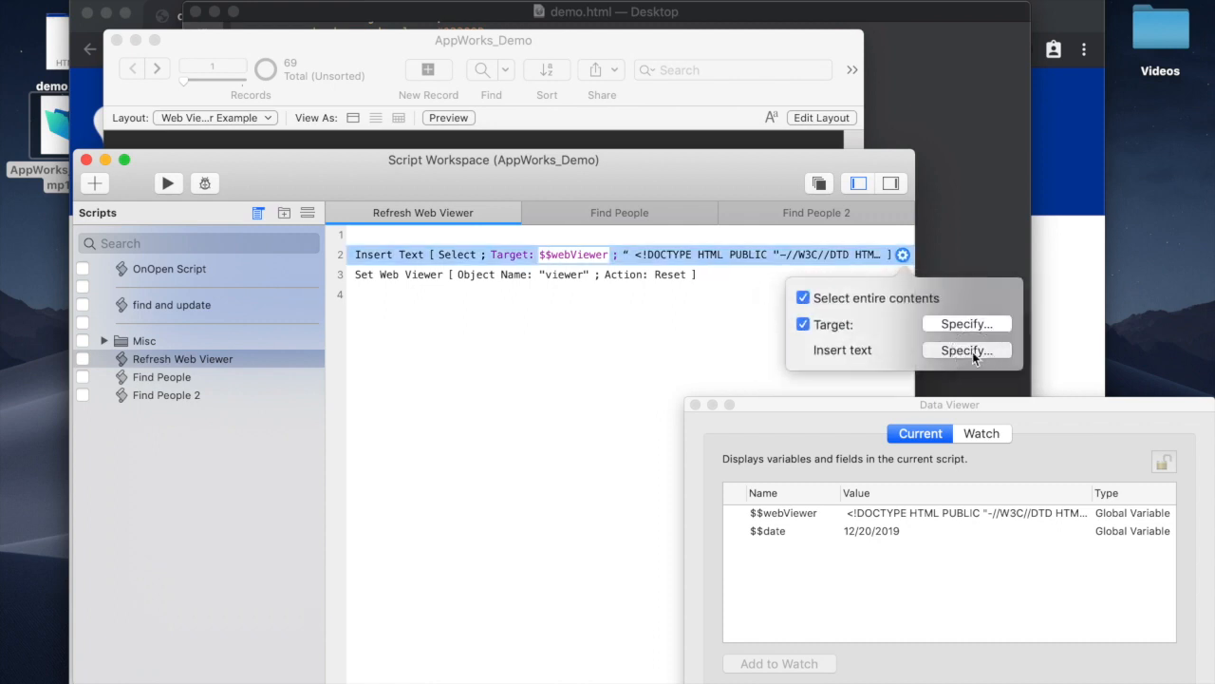
{"action": "left_click", "coordinate": [965, 350]}
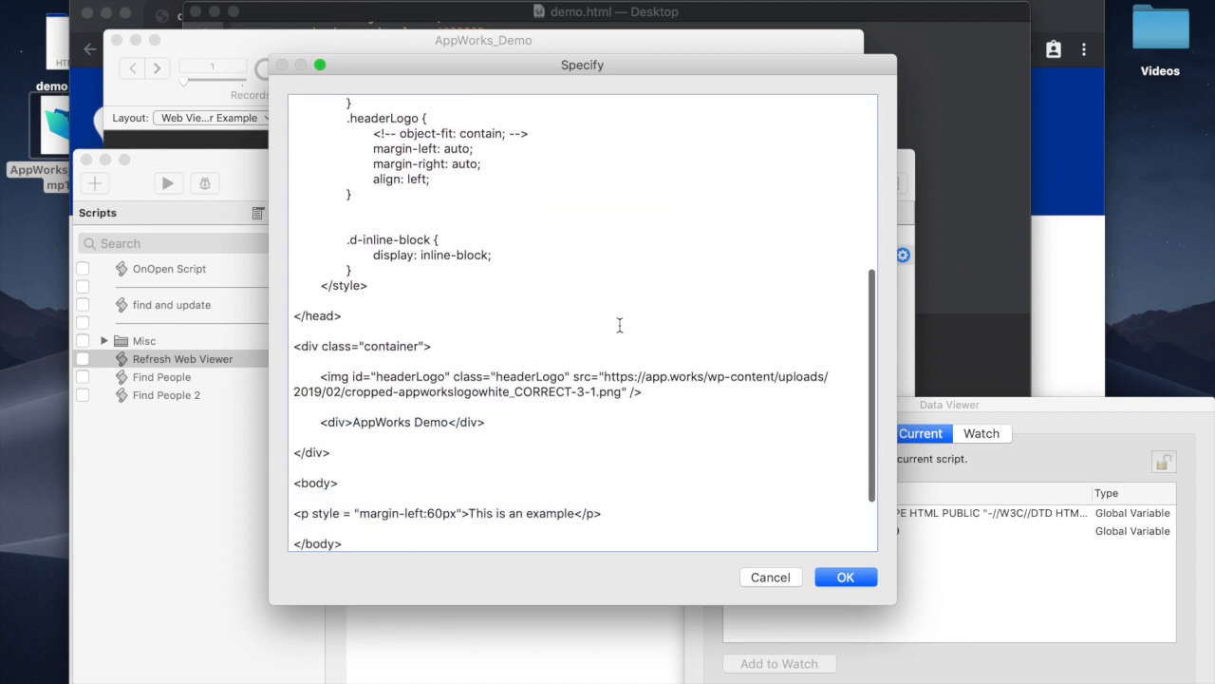
{"action": "scroll", "scroll_direction": "down", "scroll_amount": 3}
{"action": "type", "text": " <placeho"}
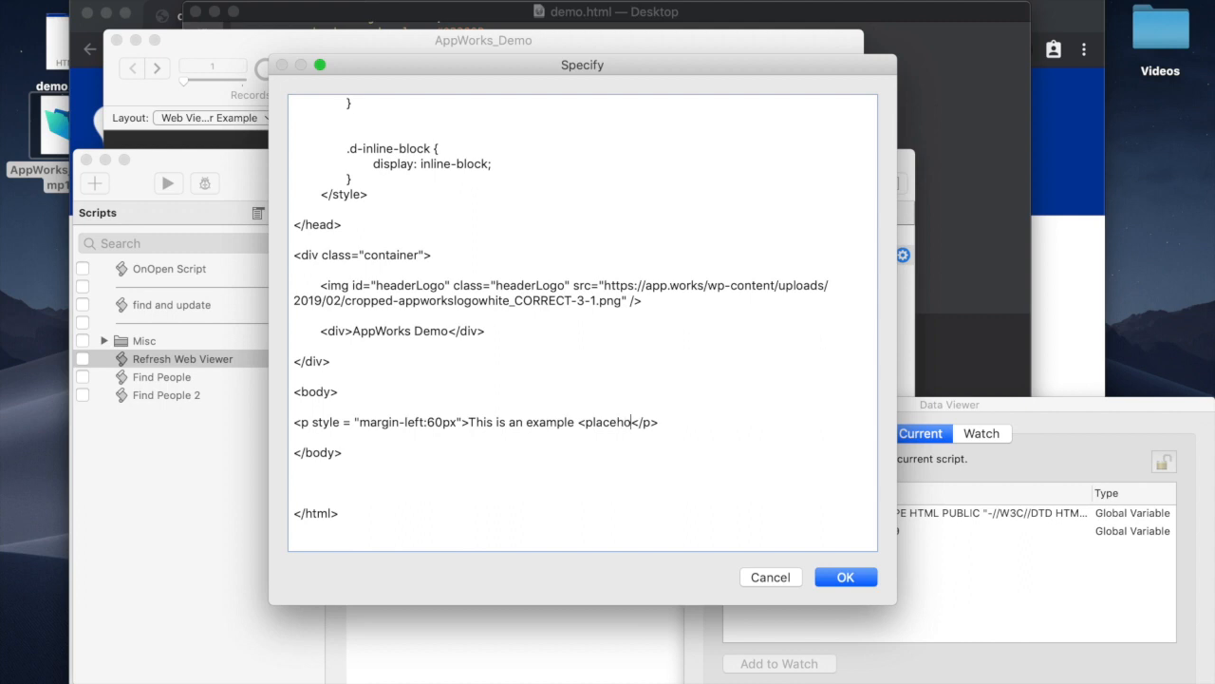
{"action": "type", "text": "lder>"}
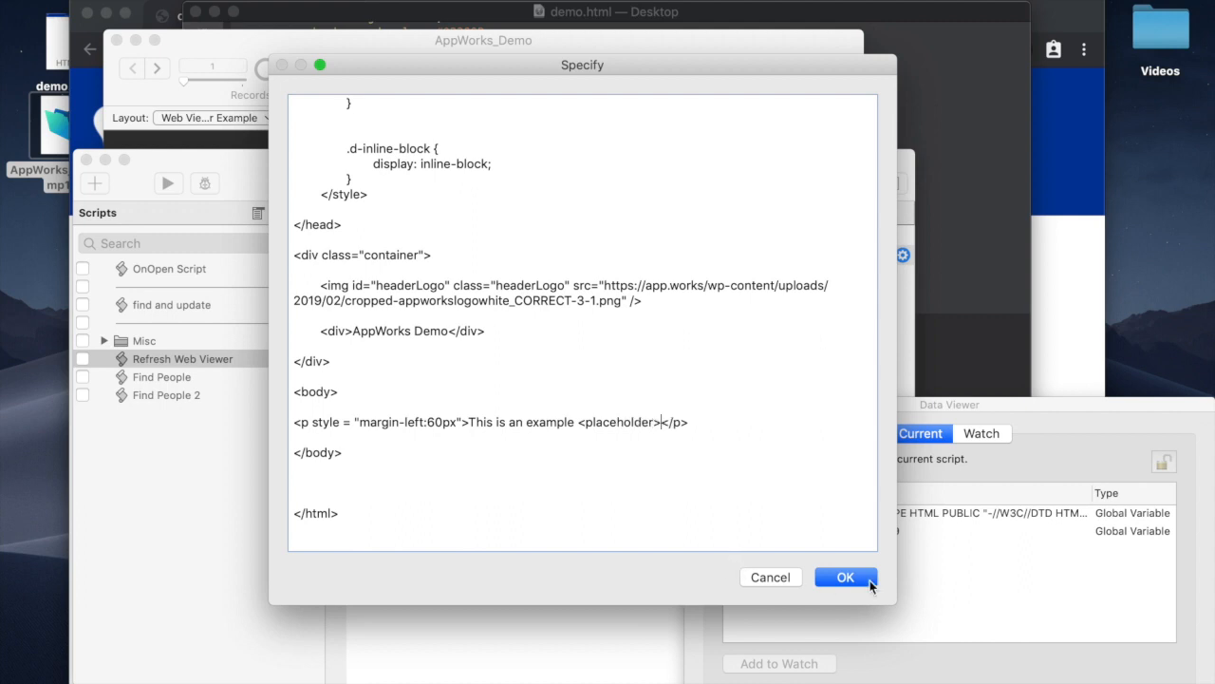
{"action": "left_click", "coordinate": [847, 578]}
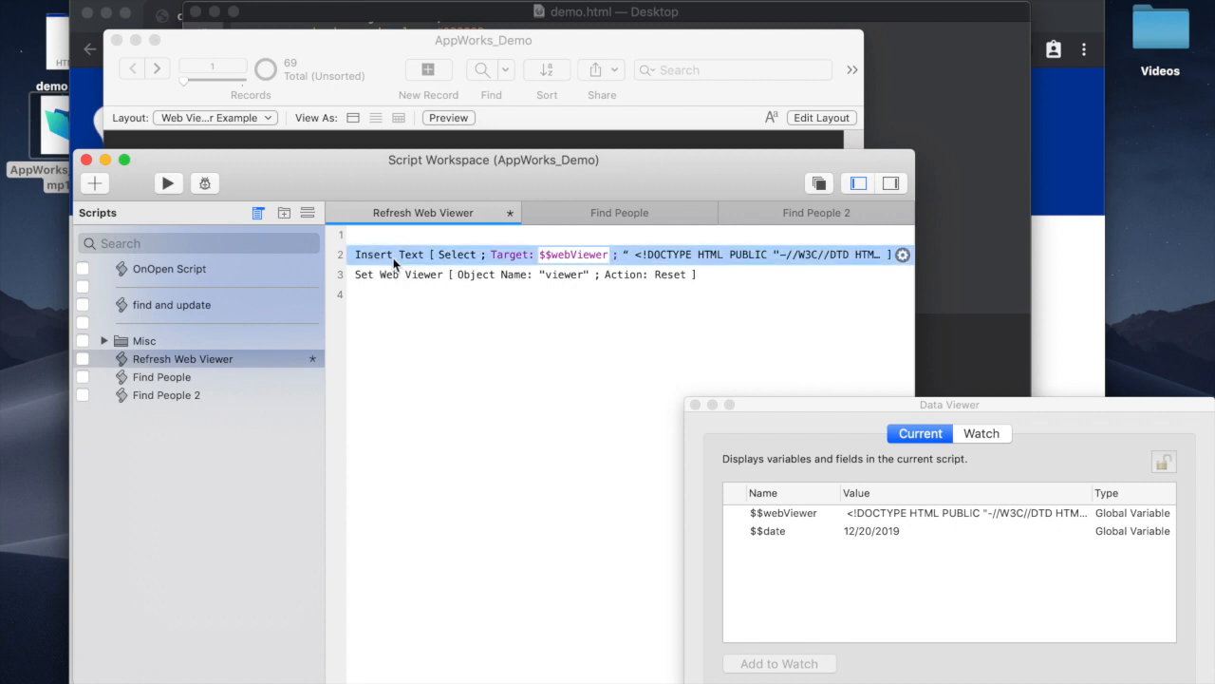
Add a Set Variable step for $$webViewer and start its value calculation
{"action": "type", "text": "set variable"}
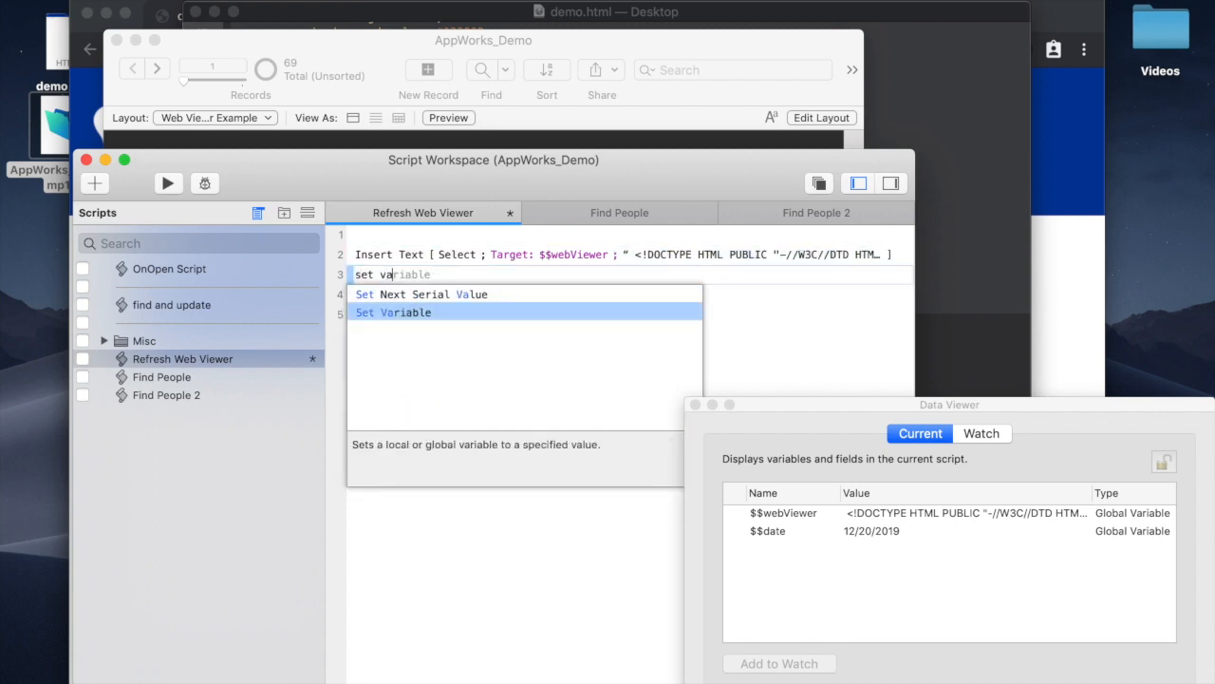
{"action": "left_click", "coordinate": [393, 312]}
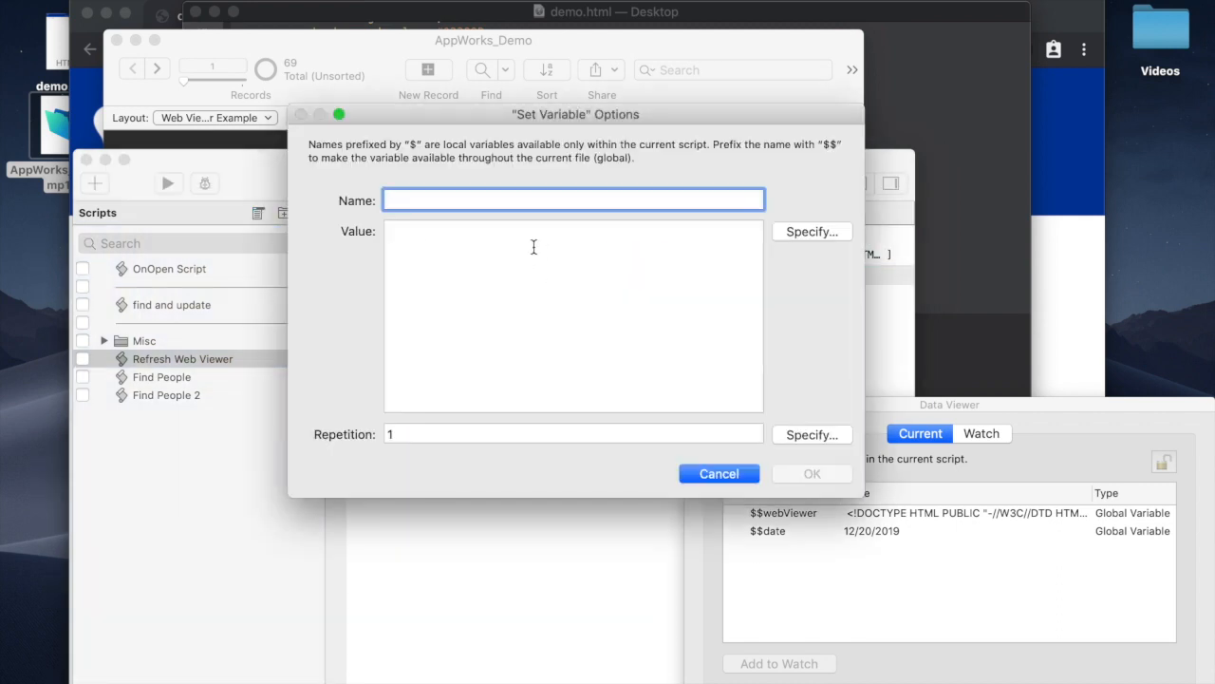
{"action": "type", "text": "$$webViewer"}
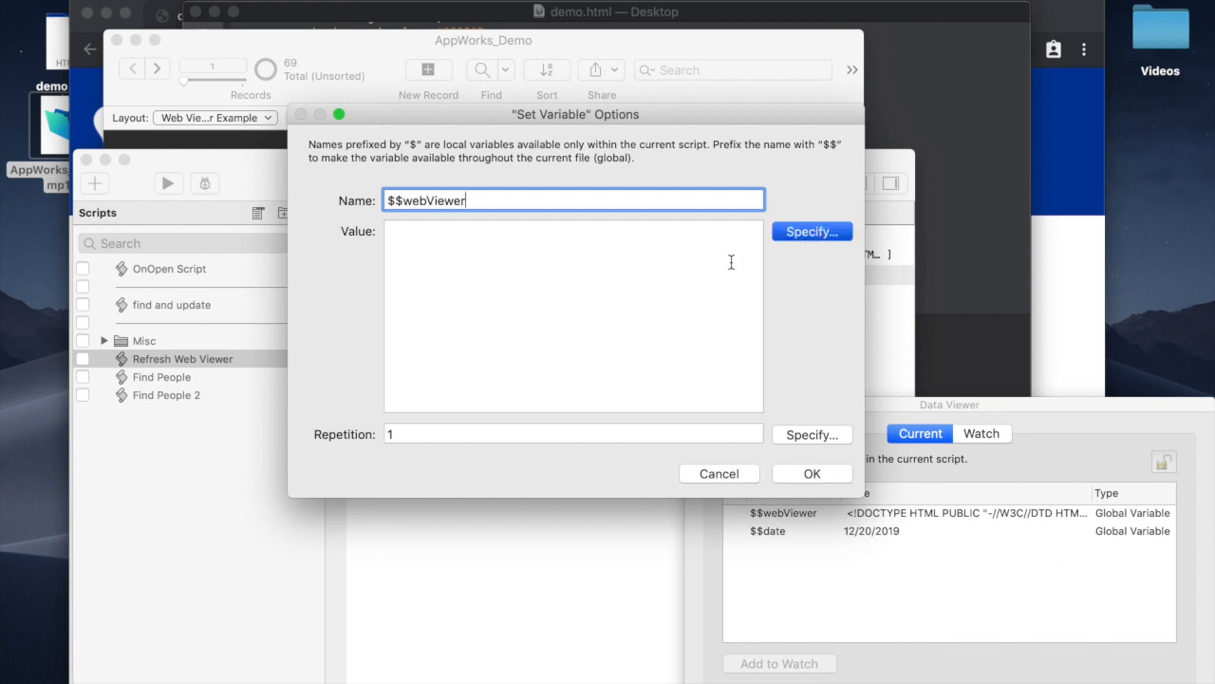
{"action": "left_click", "coordinate": [810, 232]}
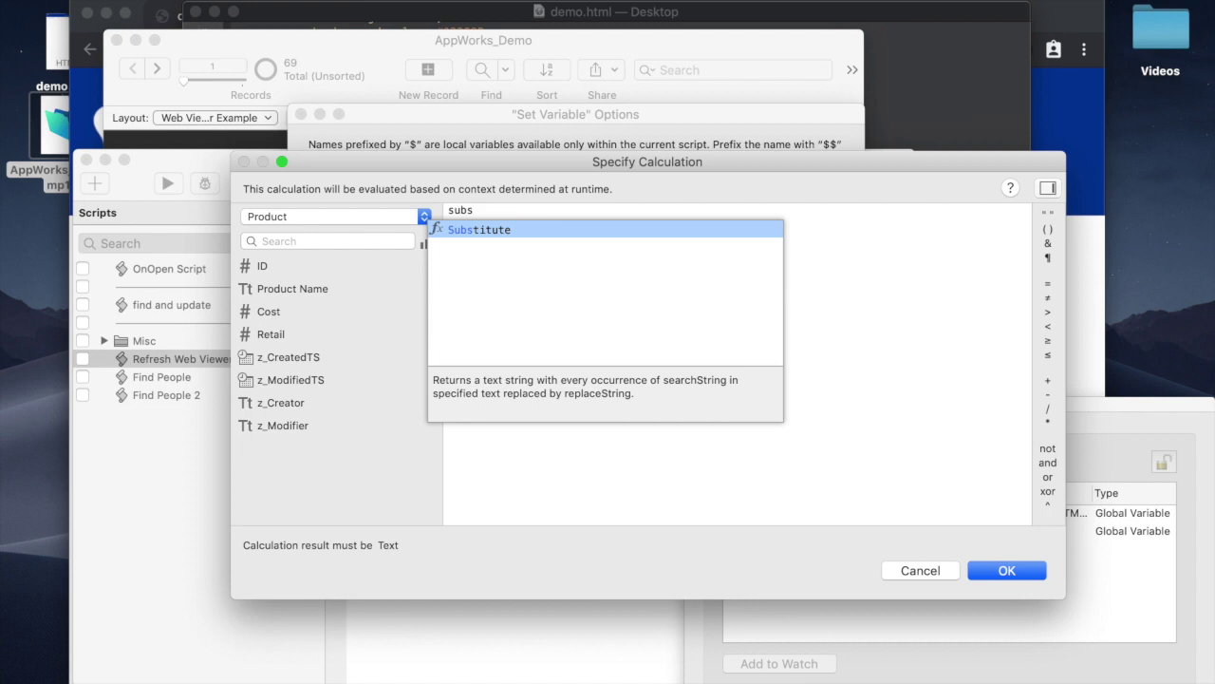
Set the value to Substitute ( $$webViewer ; "<placeholder>" ; Product::Product Name ) and confirm
{"action": "double_click", "coordinate": [478, 227]}
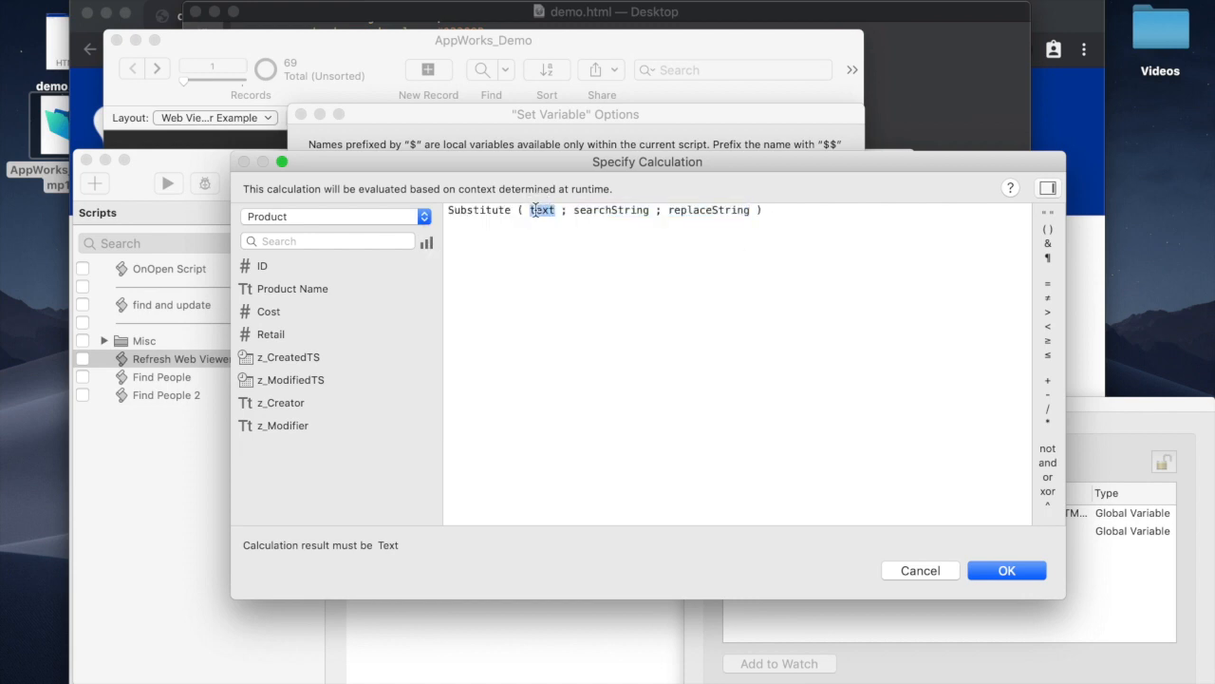
{"action": "type", "text": "$$webViewer"}
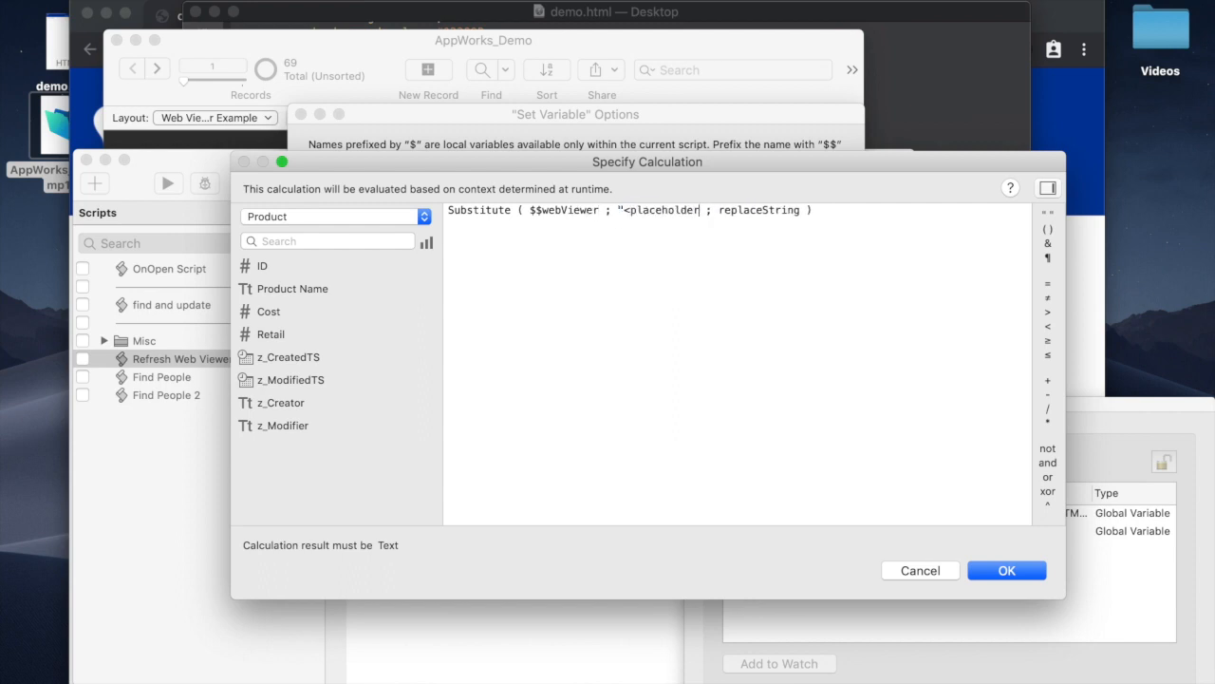
{"action": "type", "text": ">\""}
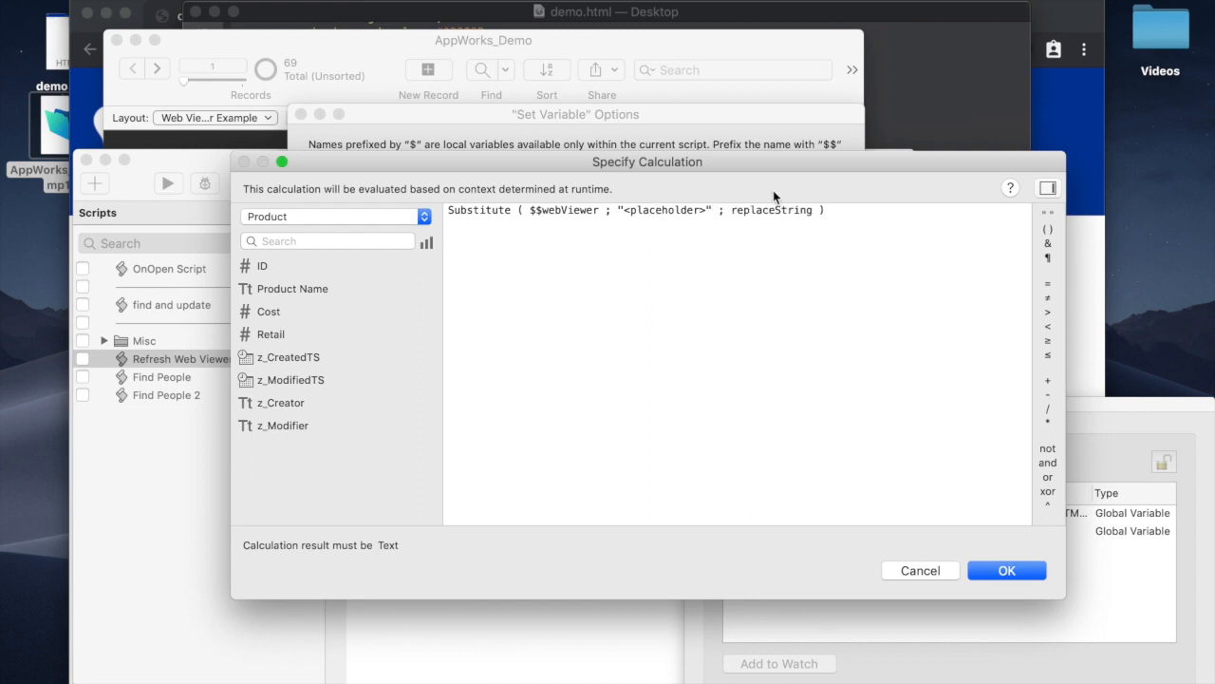
{"action": "left_click", "coordinate": [293, 289]}
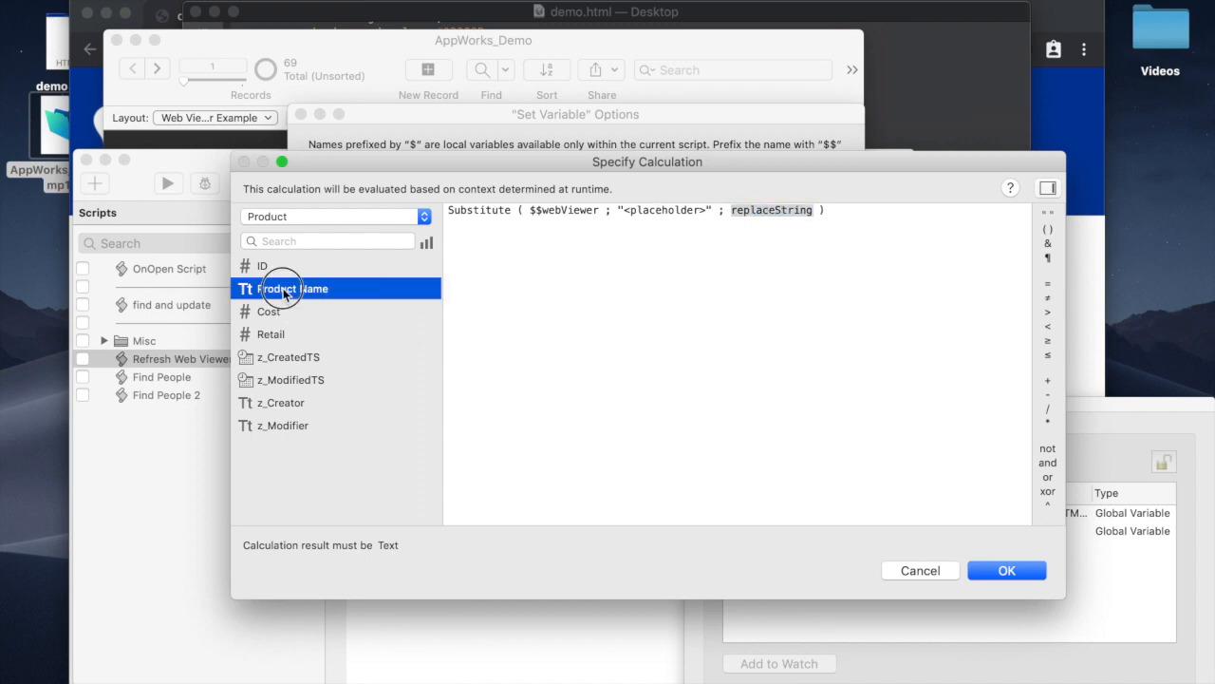
{"action": "left_click", "coordinate": [1006, 570]}
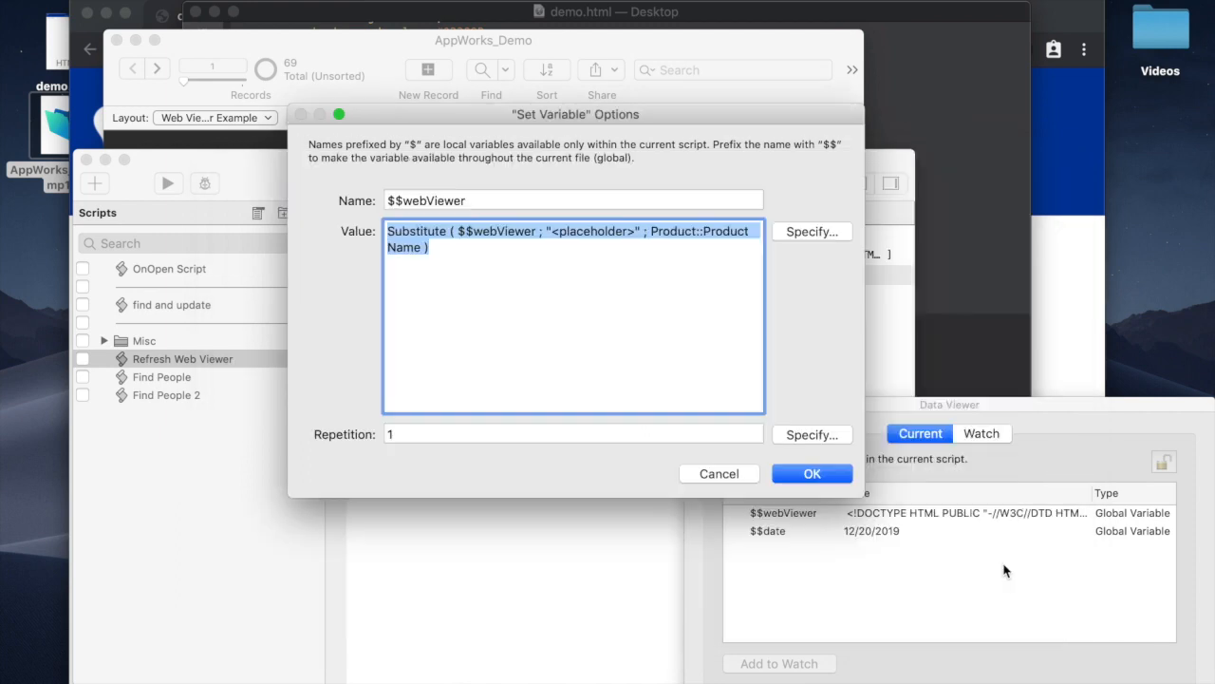
{"action": "left_click", "coordinate": [813, 473]}
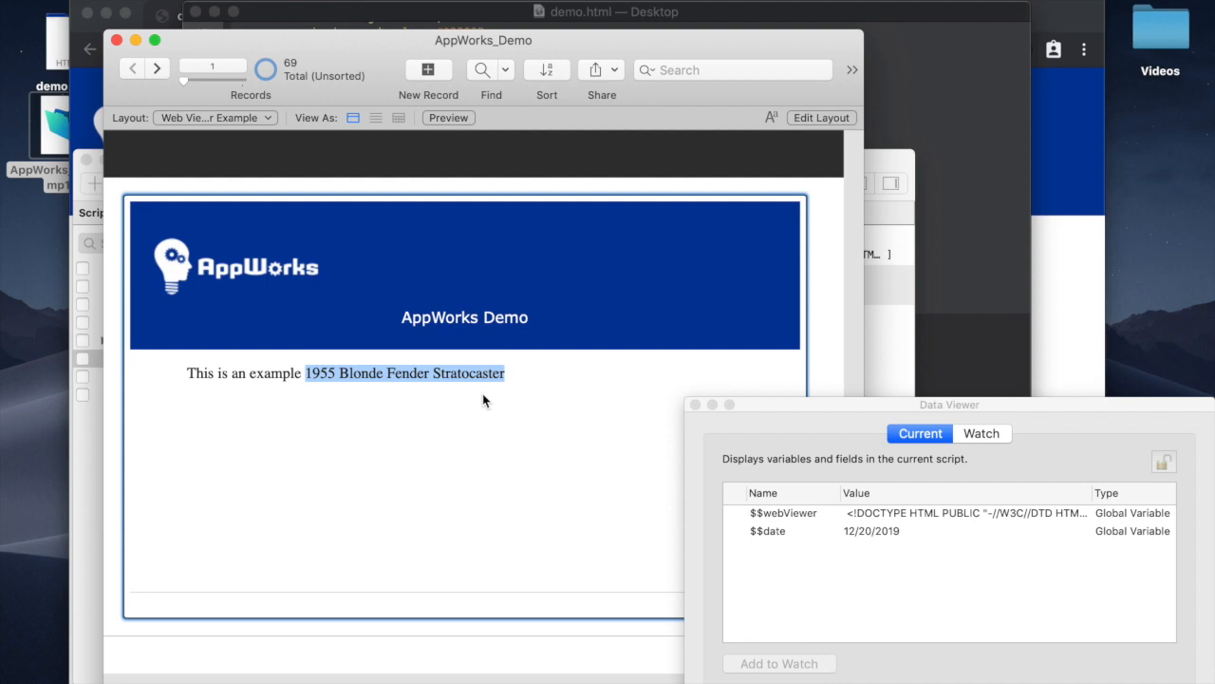
{"action": "mouse_move", "coordinate": [890, 231]}
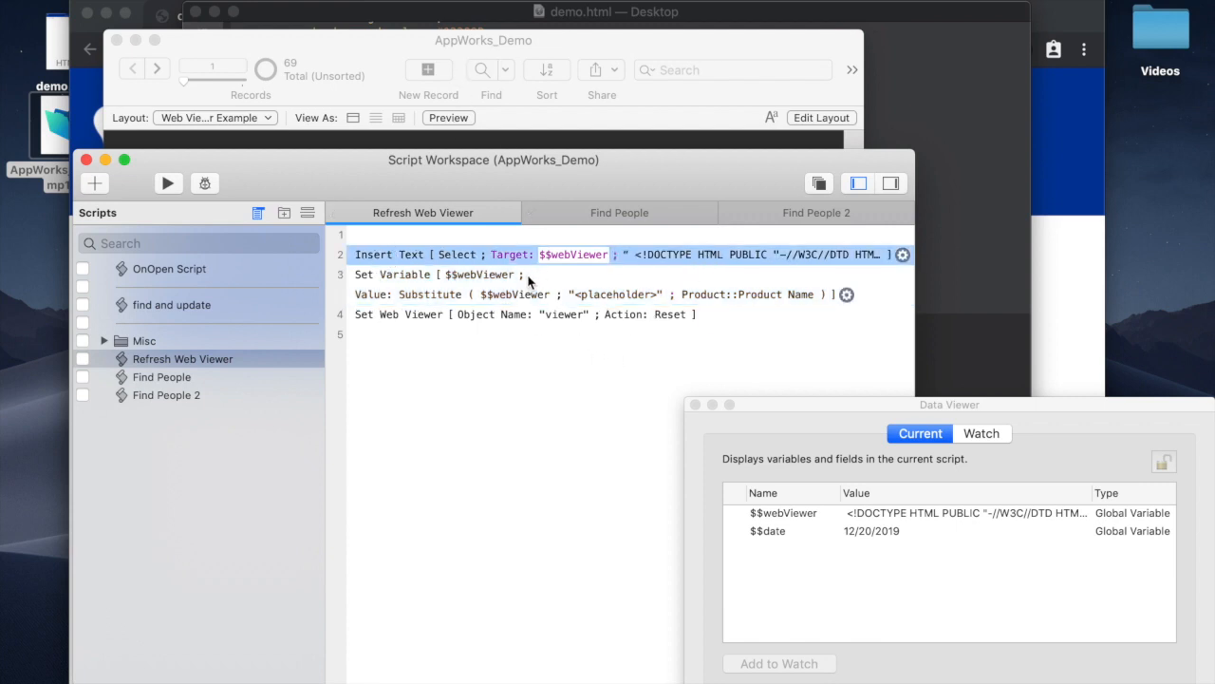
{"action": "mouse_move", "coordinate": [653, 277]}
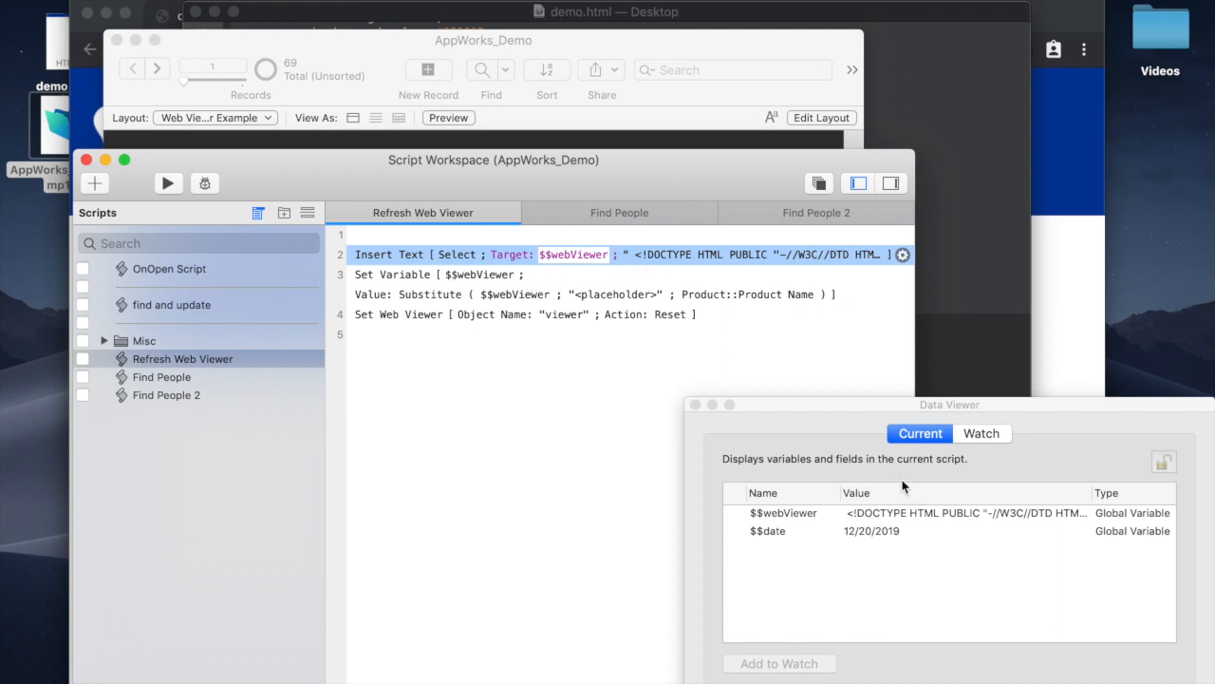
Deselect the steps in the Refresh Web Viewer script
{"action": "left_click", "coordinate": [516, 452]}
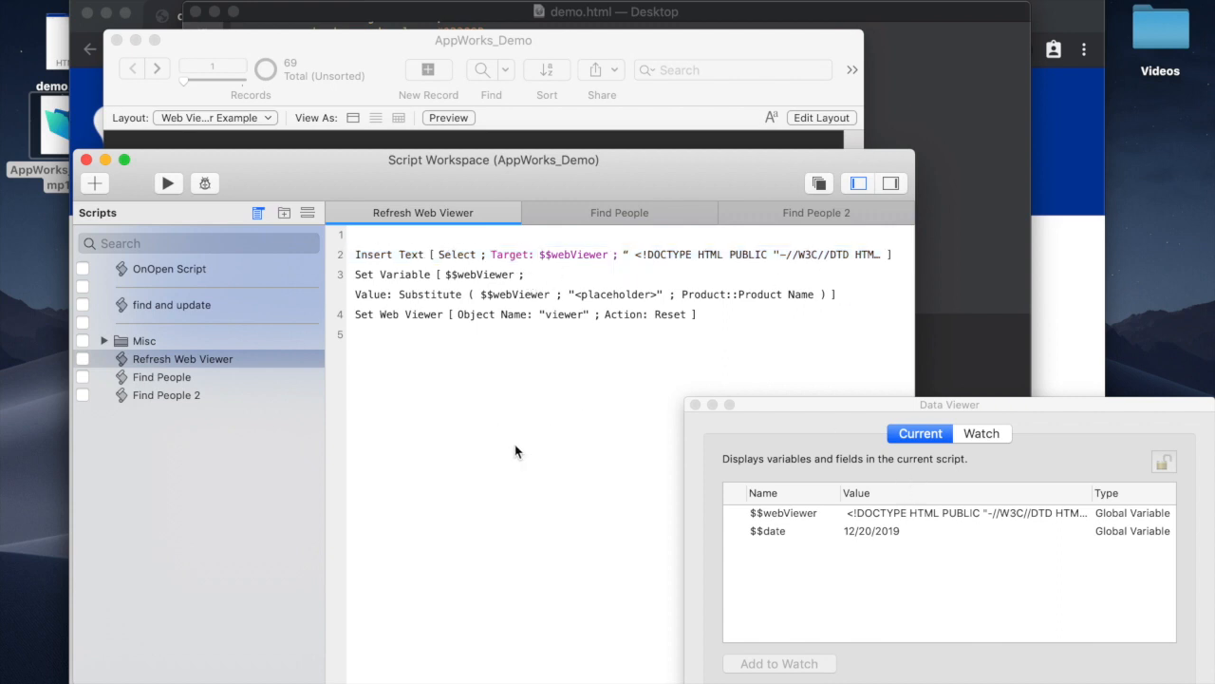